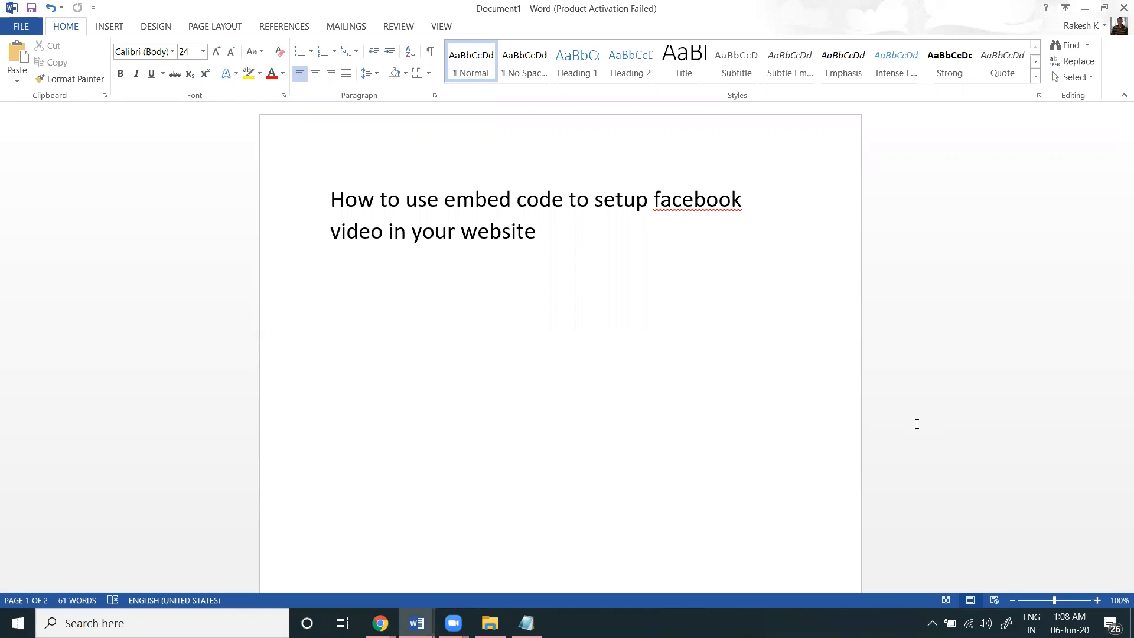
# Step: Get the Facebook video post's embed code with Include full post enabled and copy the iframe
pyautogui.click(329, 425)
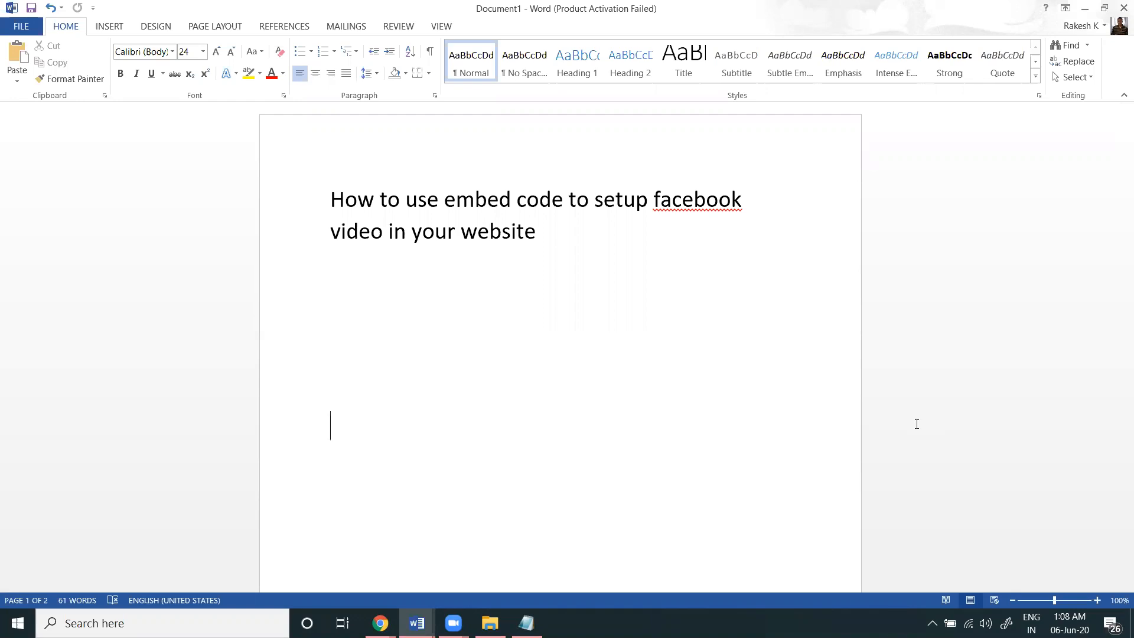
pyautogui.moveTo(721, 396)
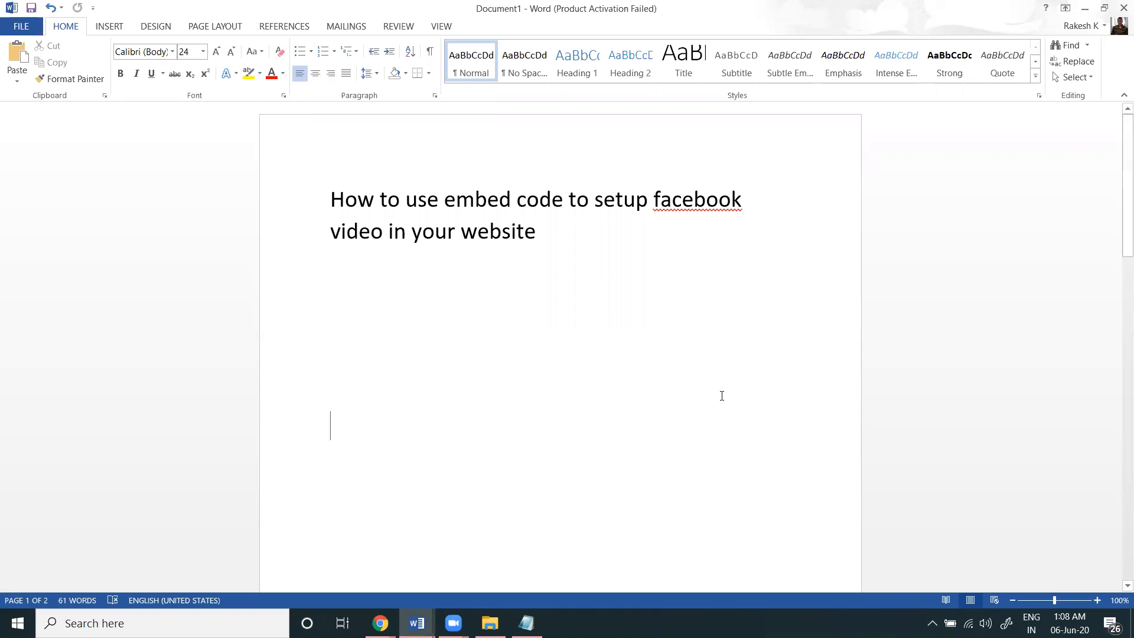
pyautogui.moveTo(436, 578)
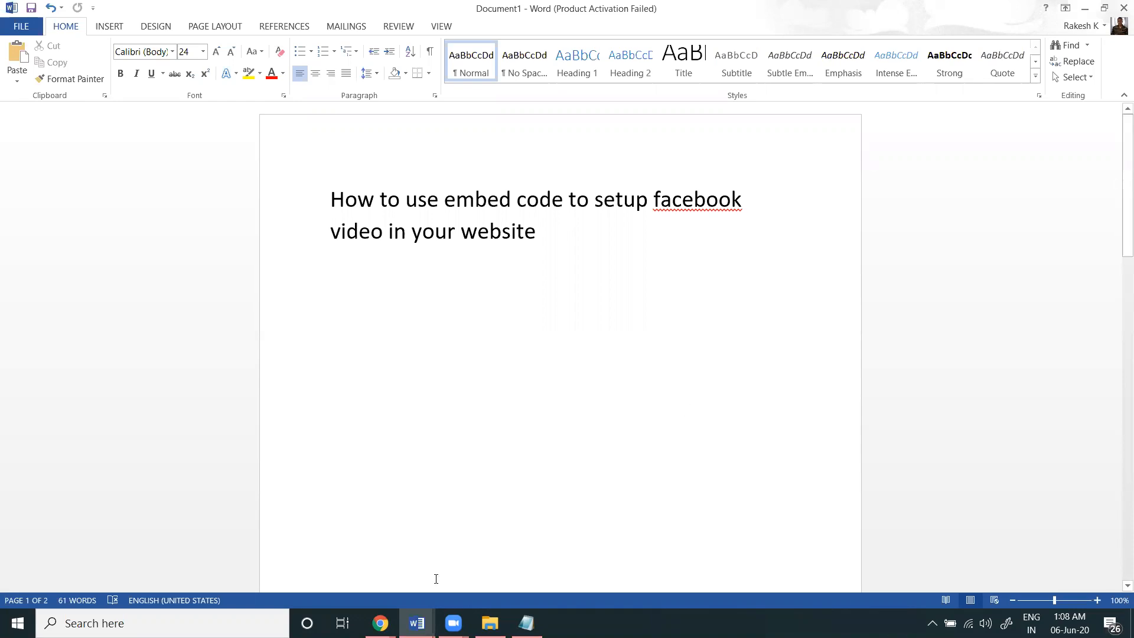
pyautogui.click(379, 622)
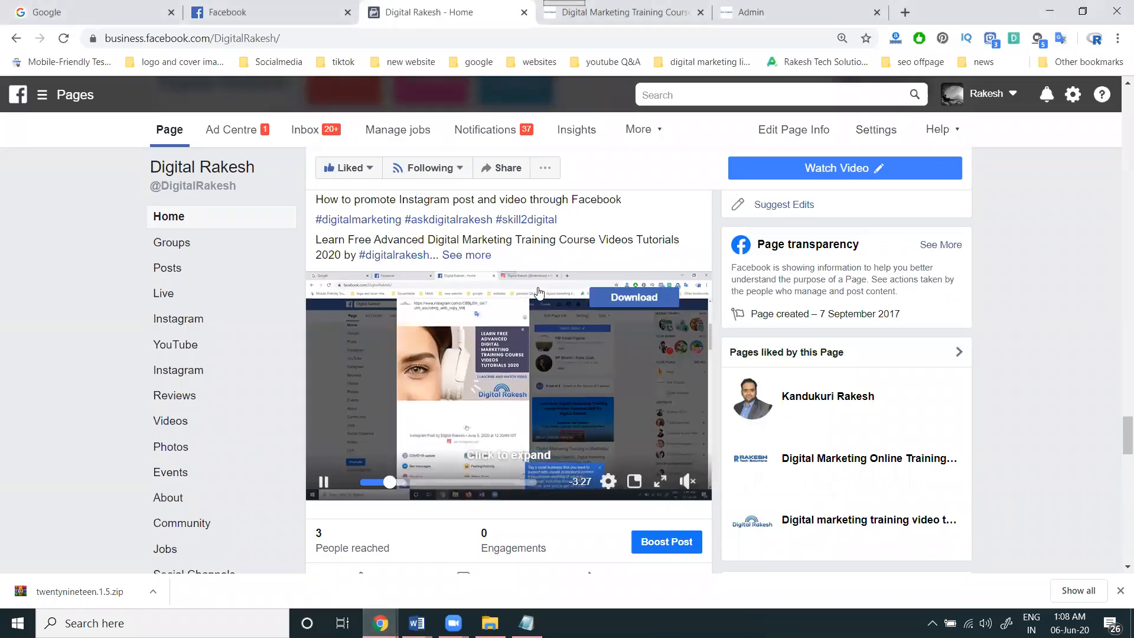
pyautogui.scroll(-3)
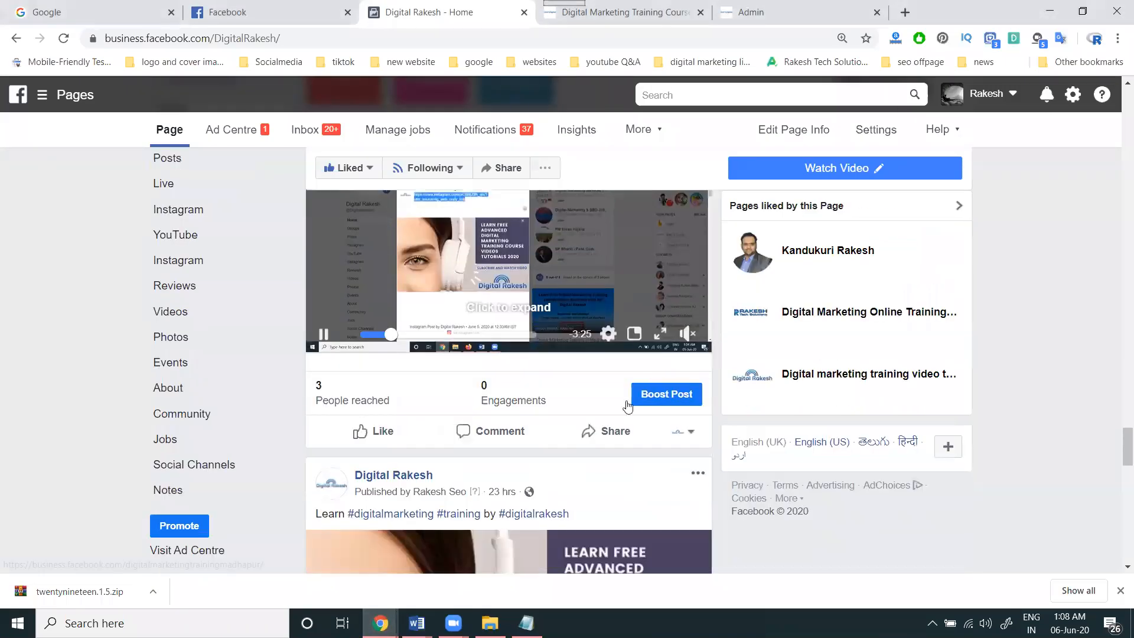
pyautogui.click(693, 431)
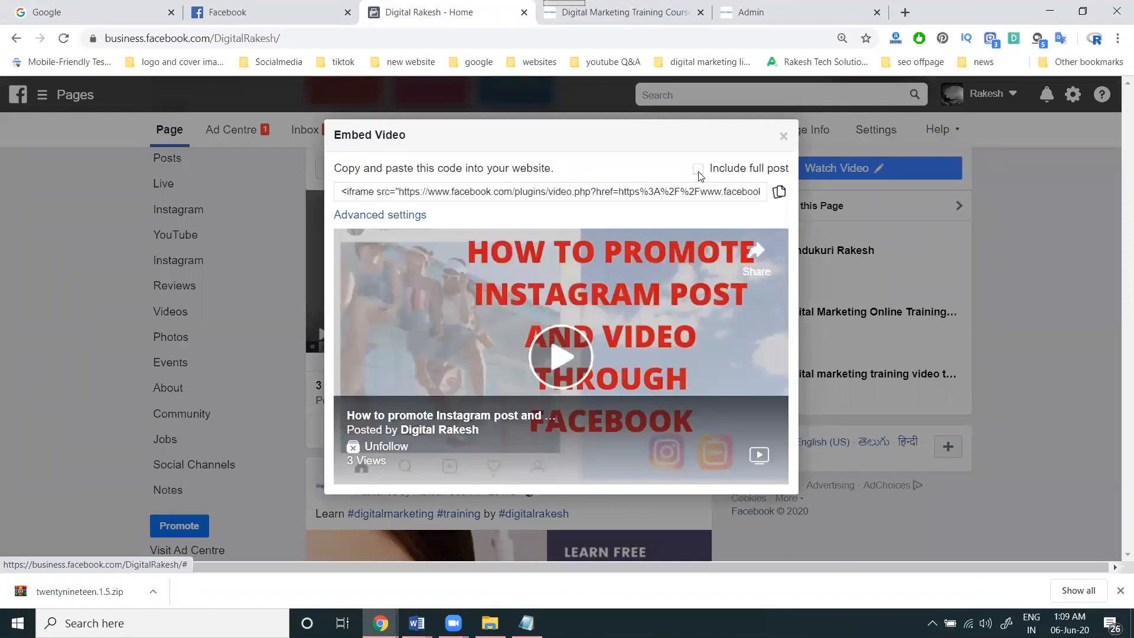
pyautogui.click(697, 168)
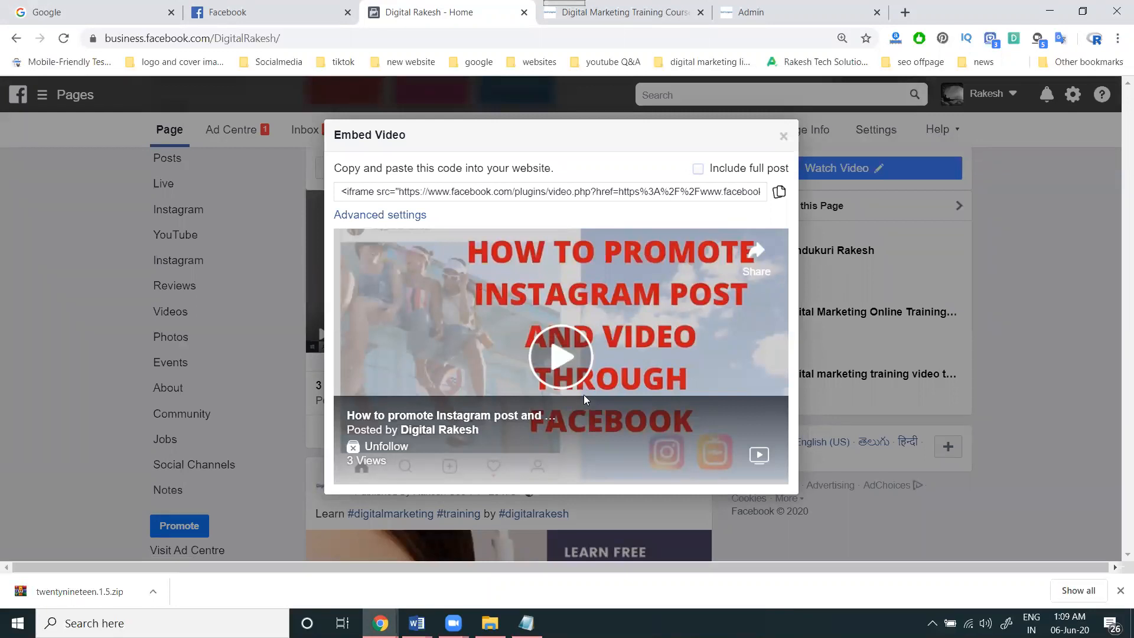
pyautogui.click(697, 169)
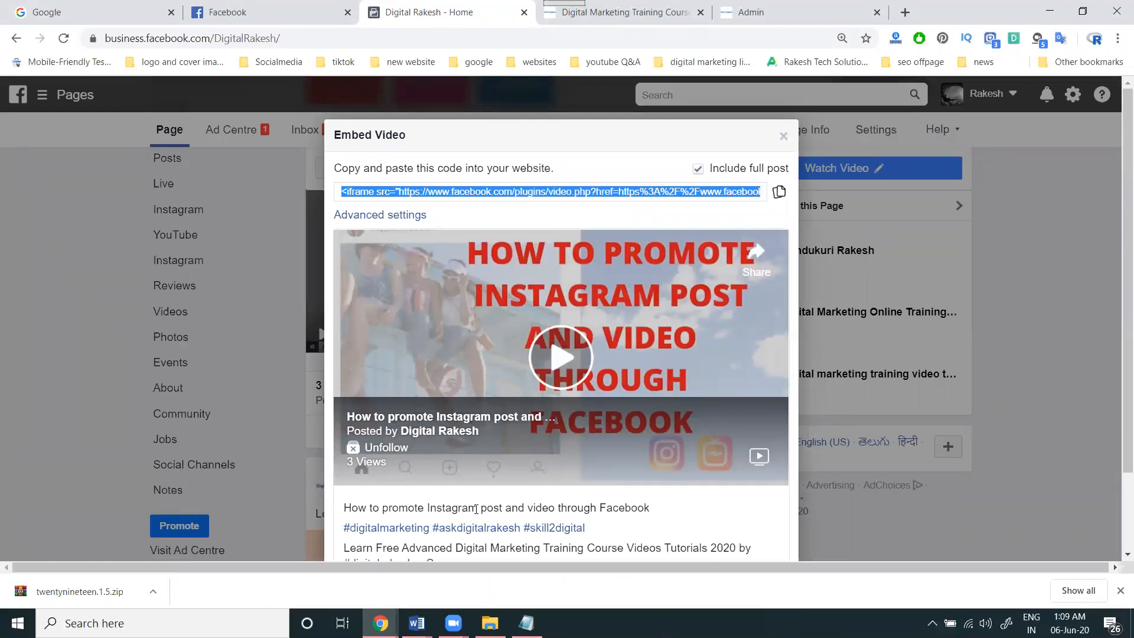
# Step: Copy the Facebook post's title text and return to the skill2digital admin posts list
pyautogui.tripleClick(496, 506)
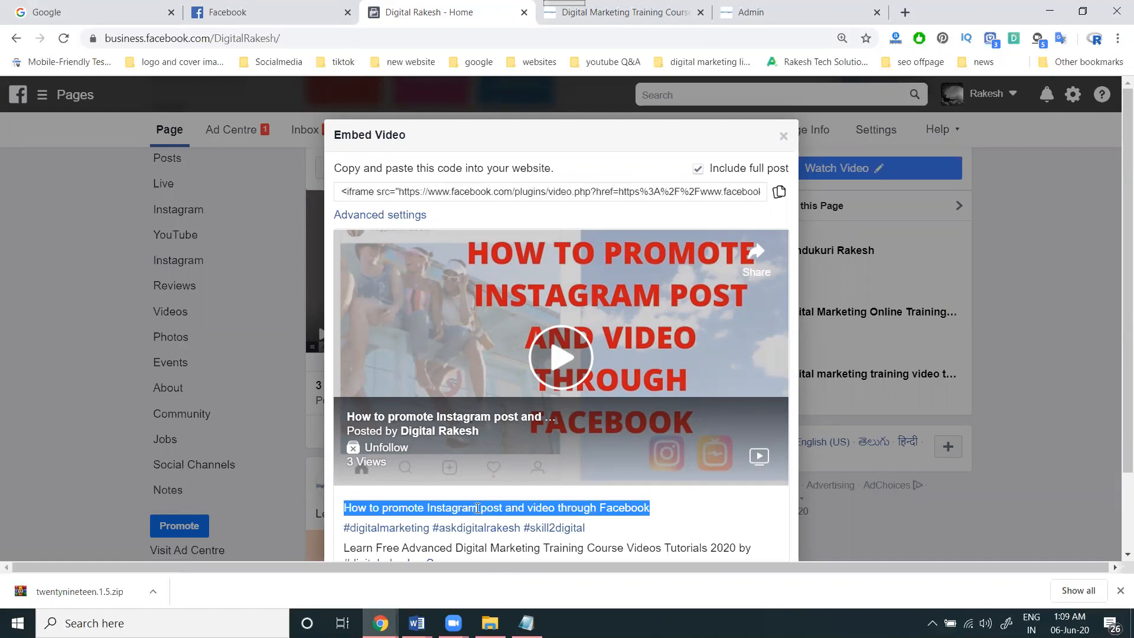
pyautogui.click(759, 12)
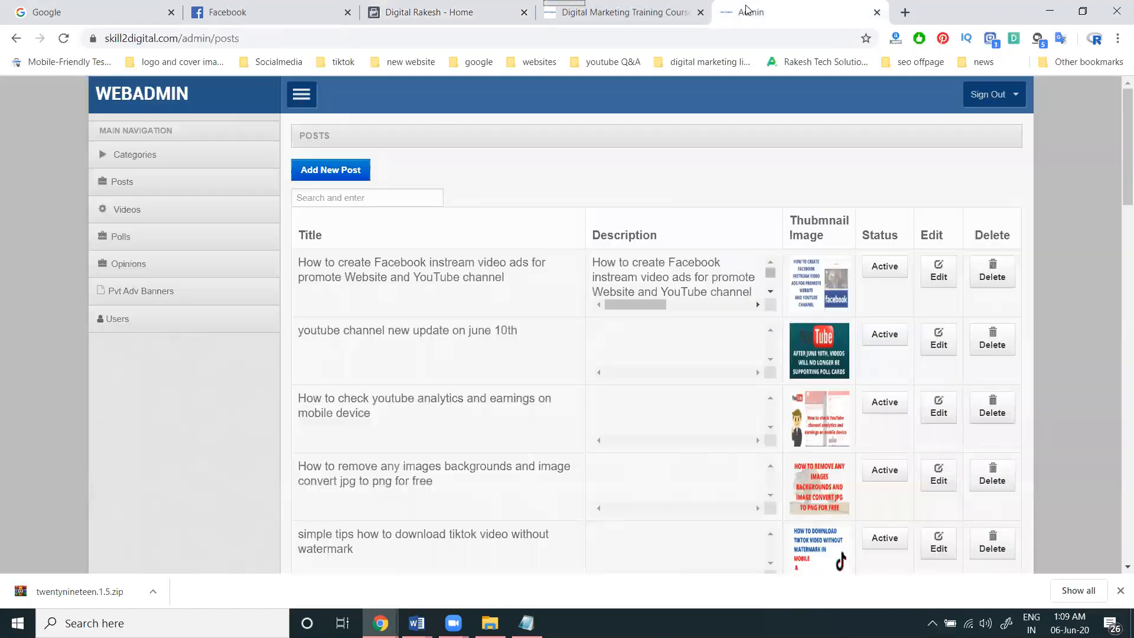
# Step: Start a new post titled 'How to promote Instagram post and video through Facebook'
pyautogui.click(329, 169)
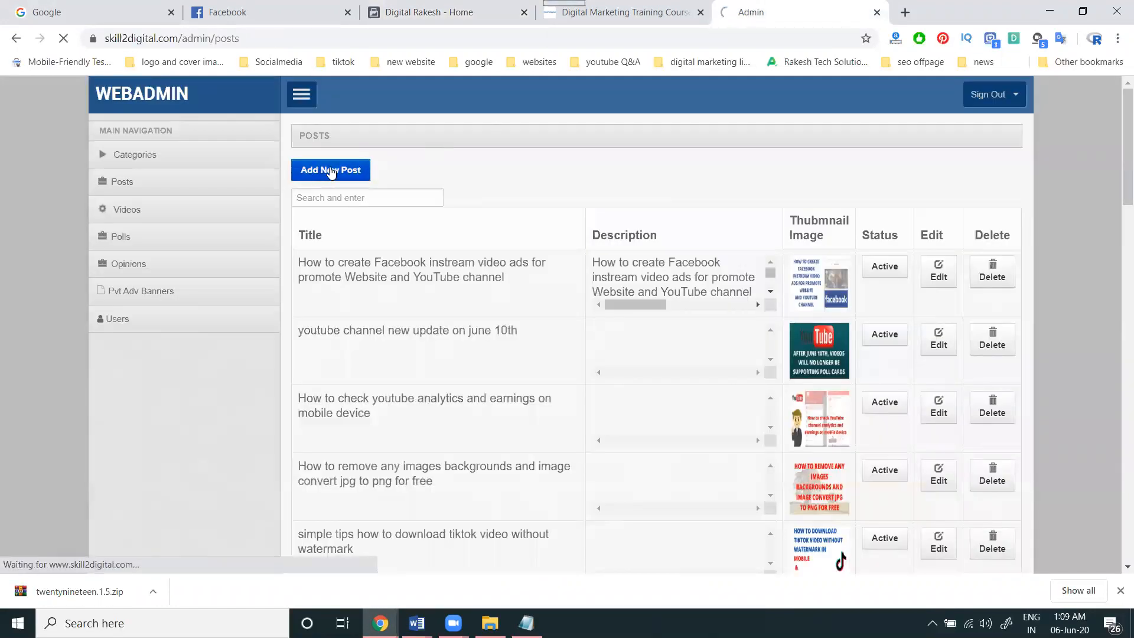
pyautogui.click(331, 169)
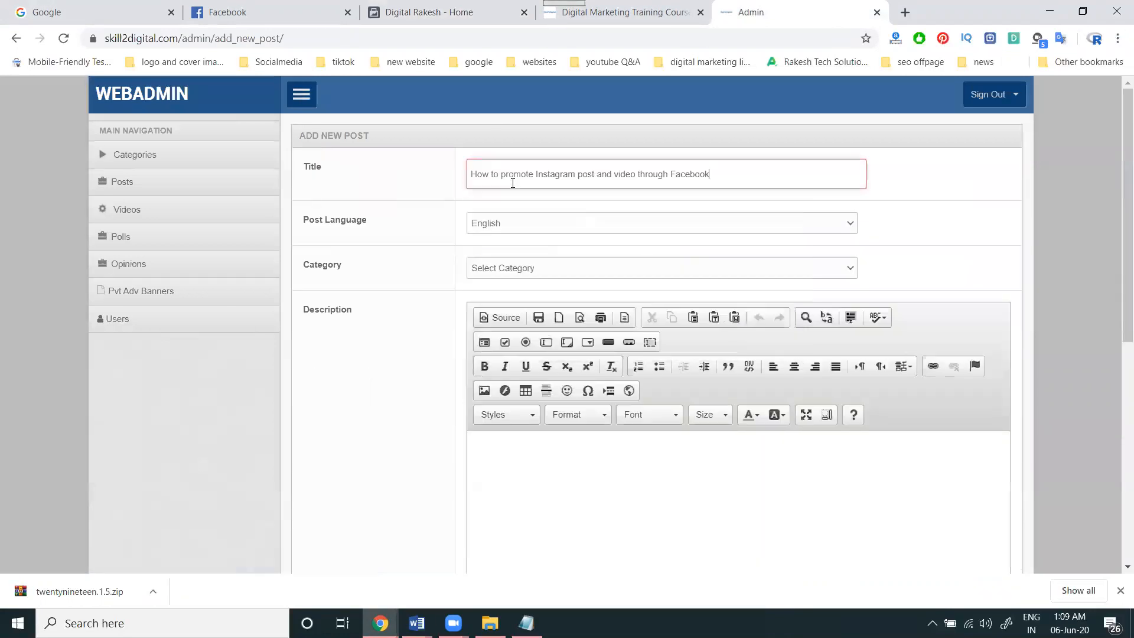
pyautogui.click(661, 269)
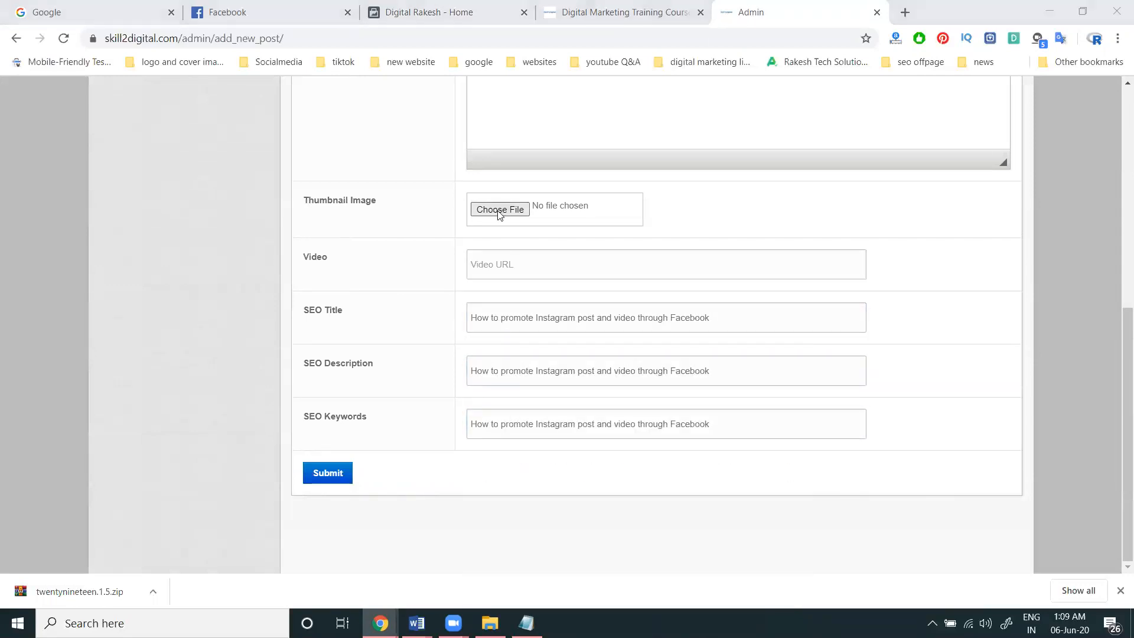
# Step: Attach the thumbnail jpg and enter the title text in the post's Description editor
pyautogui.click(499, 210)
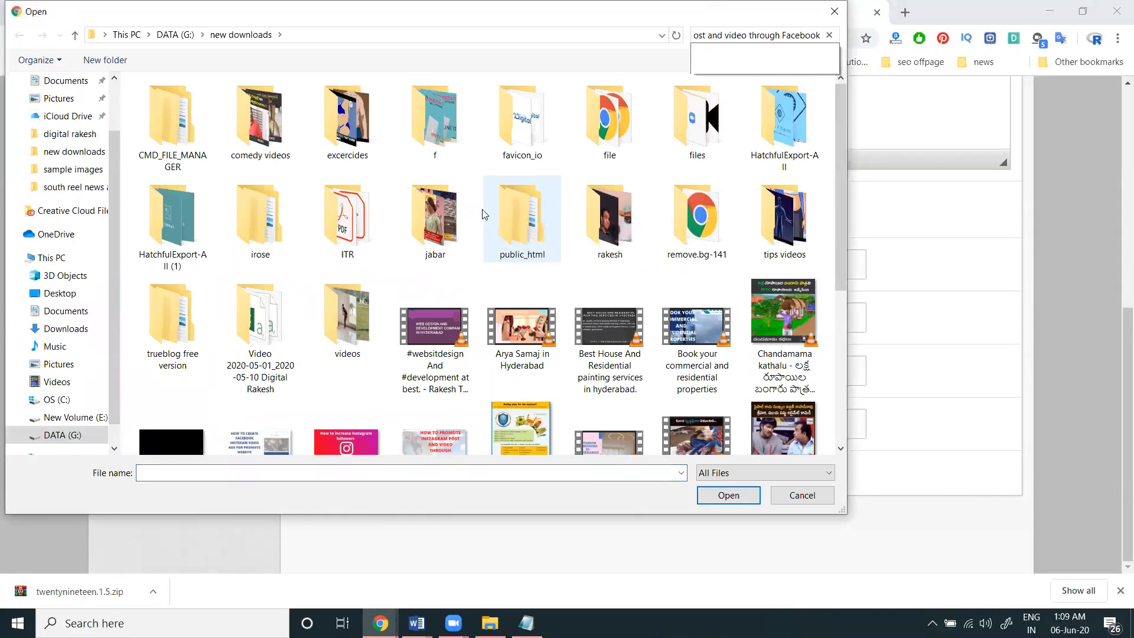
pyautogui.click(726, 495)
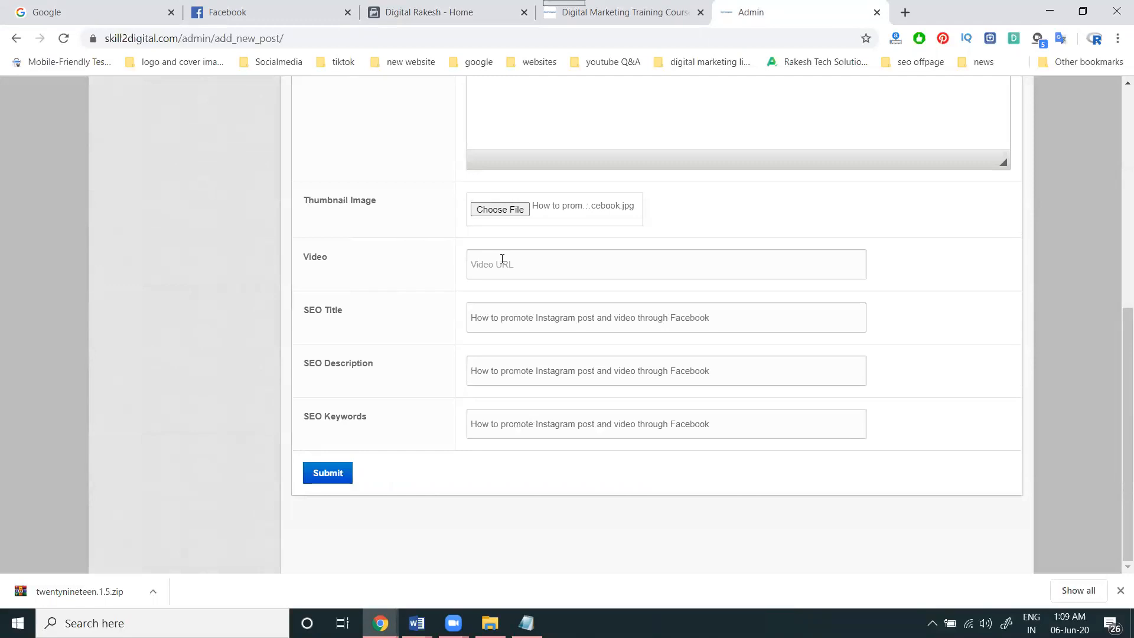
pyautogui.scroll(3)
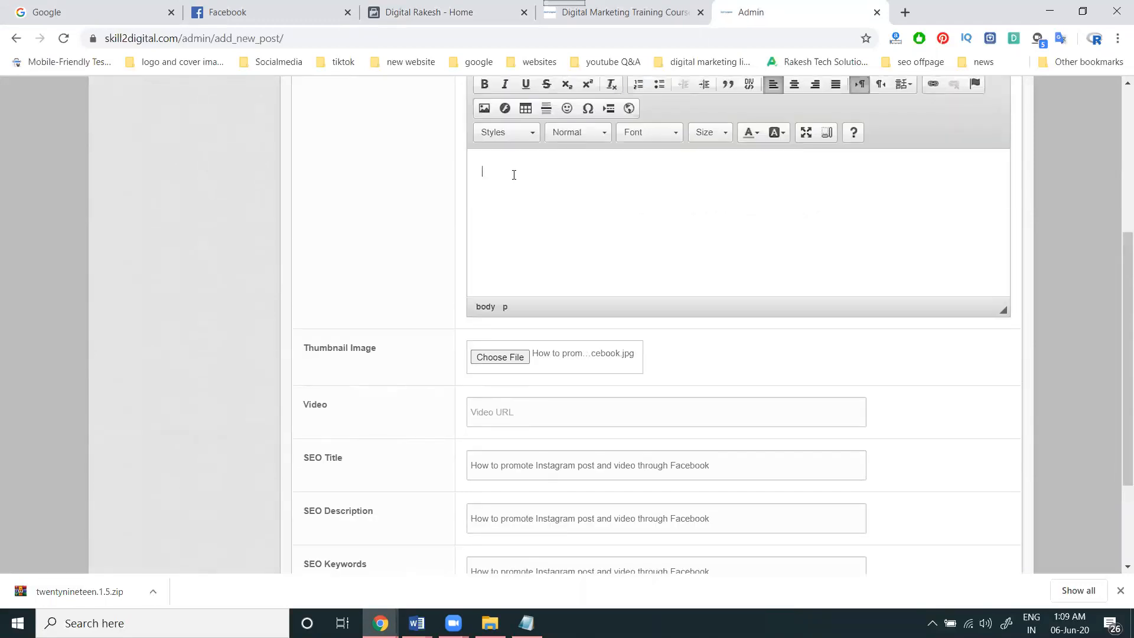
pyautogui.write('How to promote Instagram post and video through Facebook')
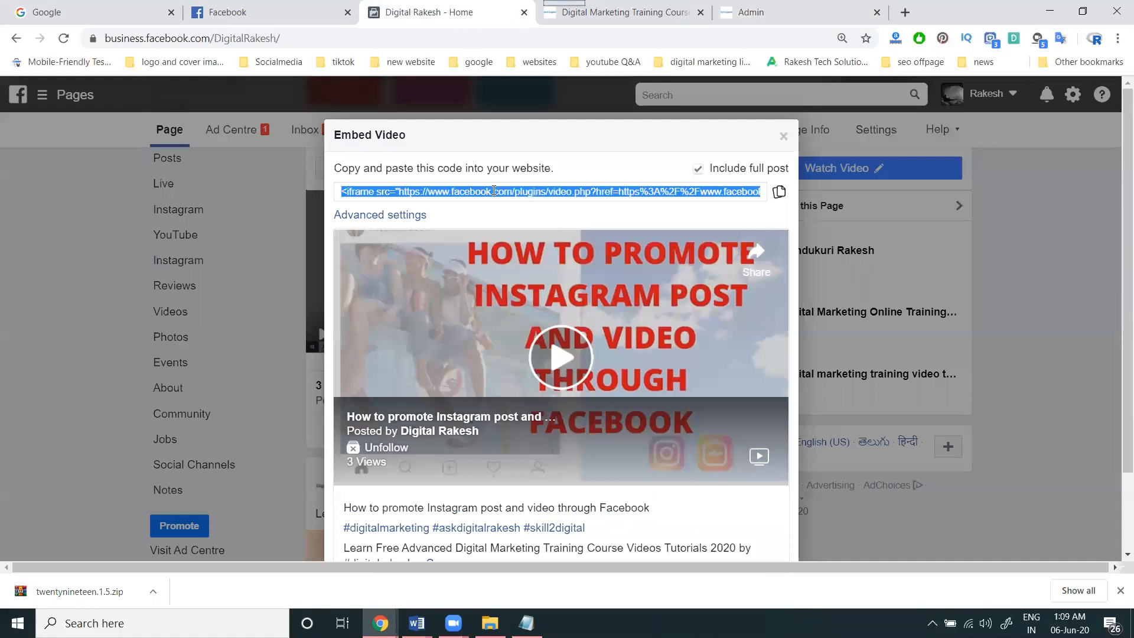
# Step: Paste the Facebook iframe embed code below the title in the description's HTML source
pyautogui.click(756, 12)
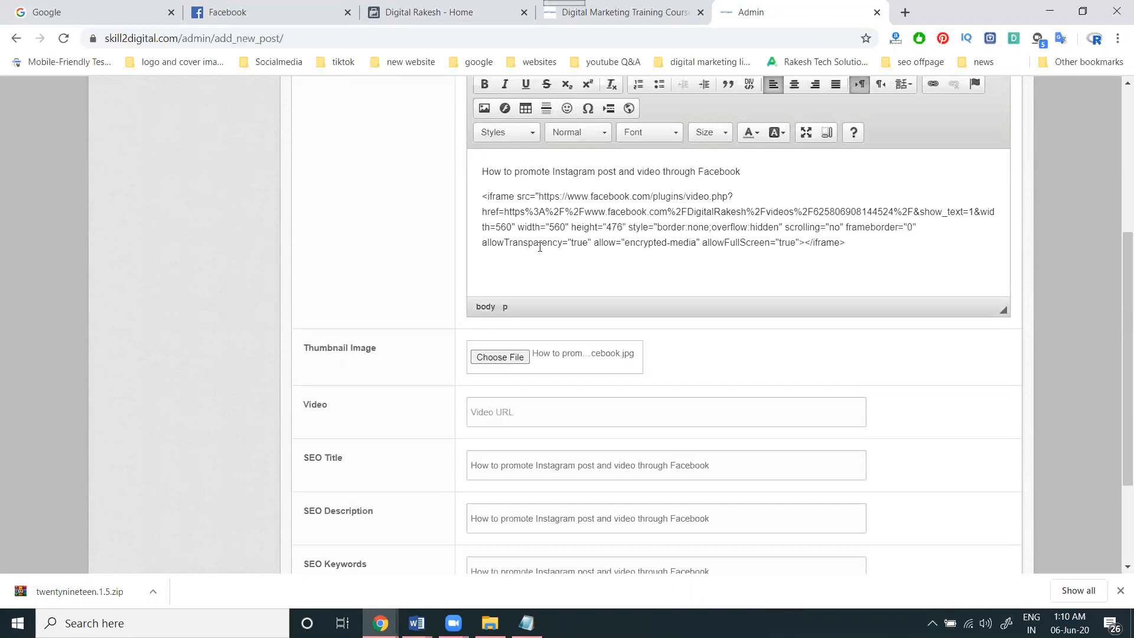
pyautogui.scroll(3)
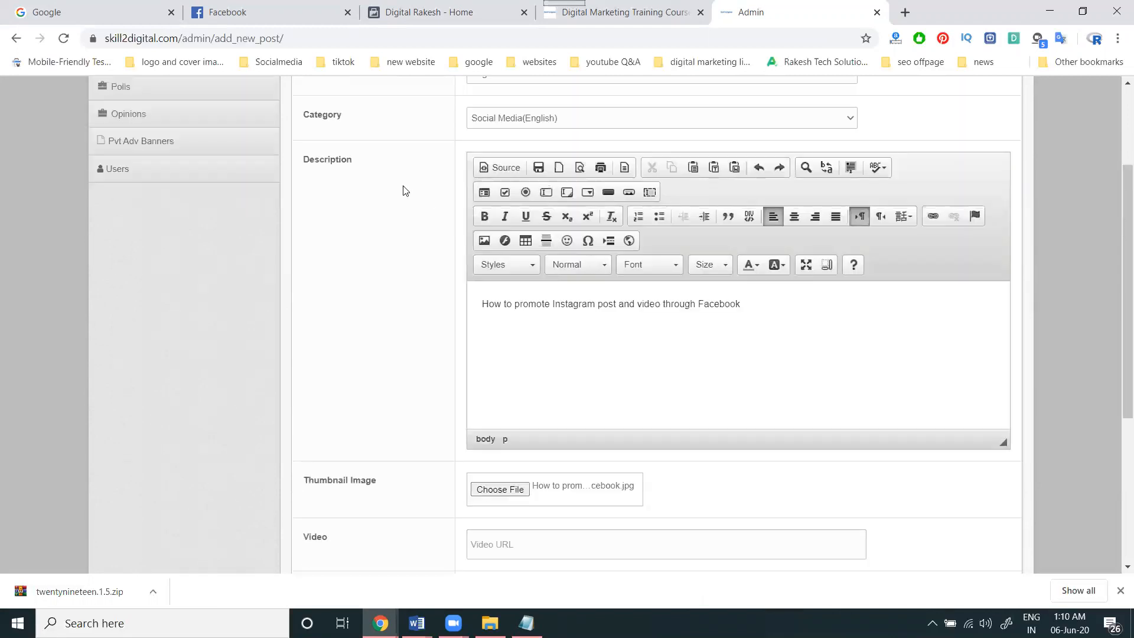
pyautogui.click(499, 166)
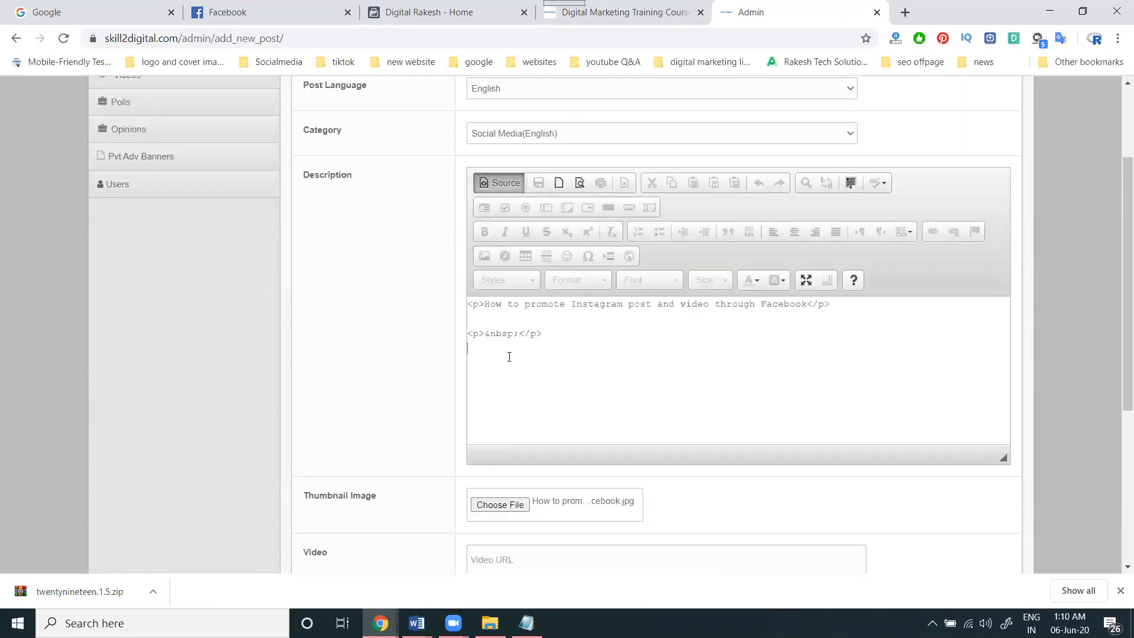
pyautogui.click(504, 182)
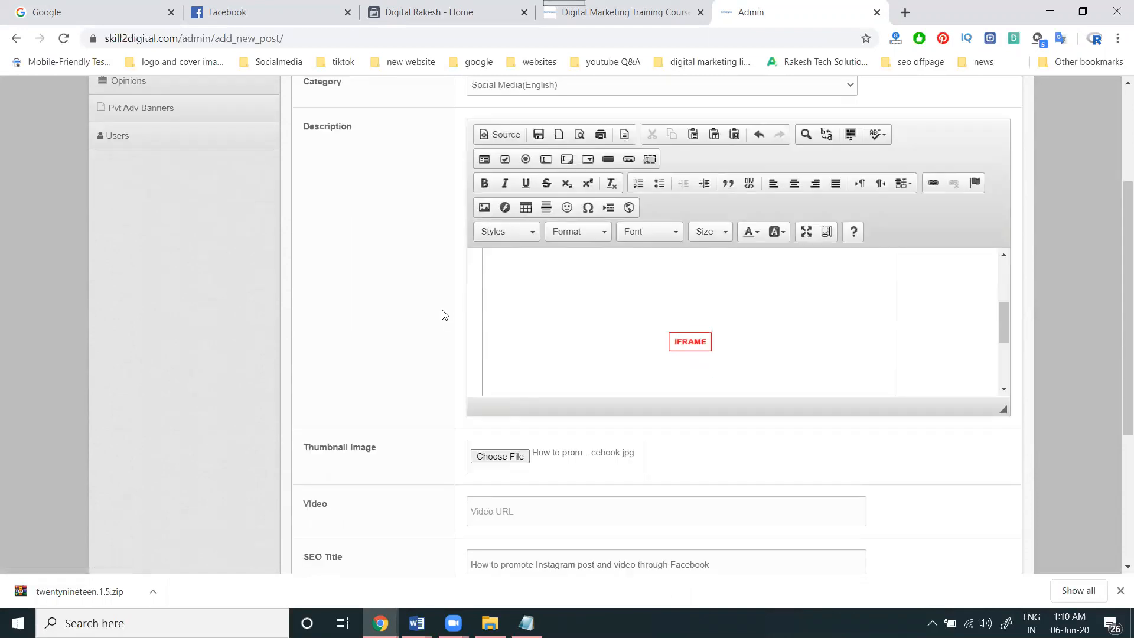
pyautogui.scroll(-3)
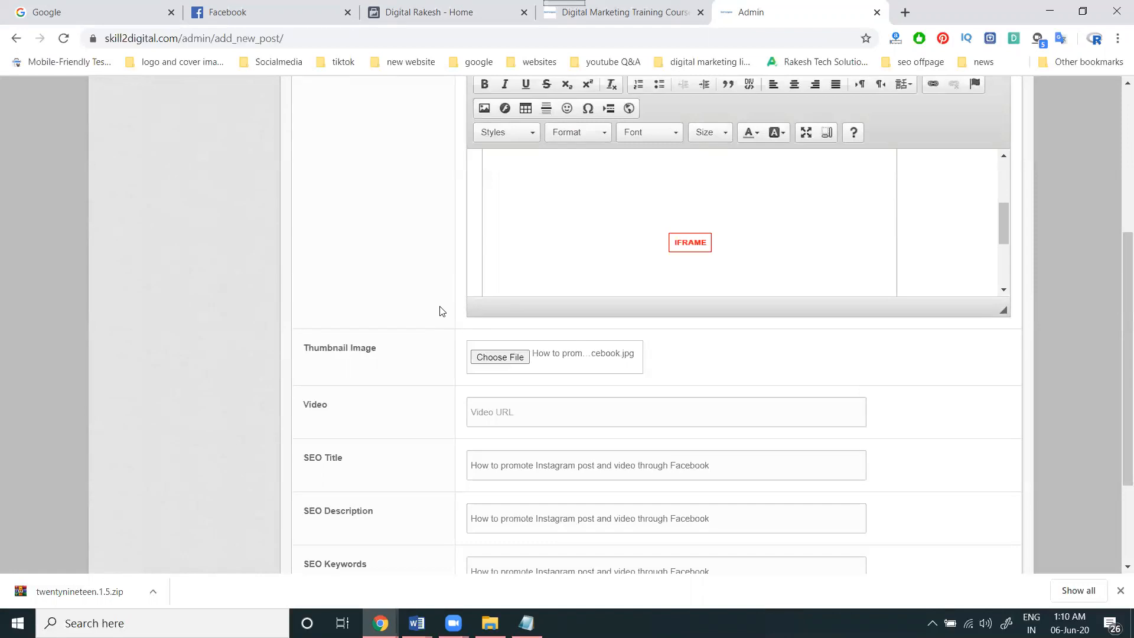
# Step: Find the matching YouTube tutorial via Google video results and copy its link for the post
pyautogui.tripleClick(588, 465)
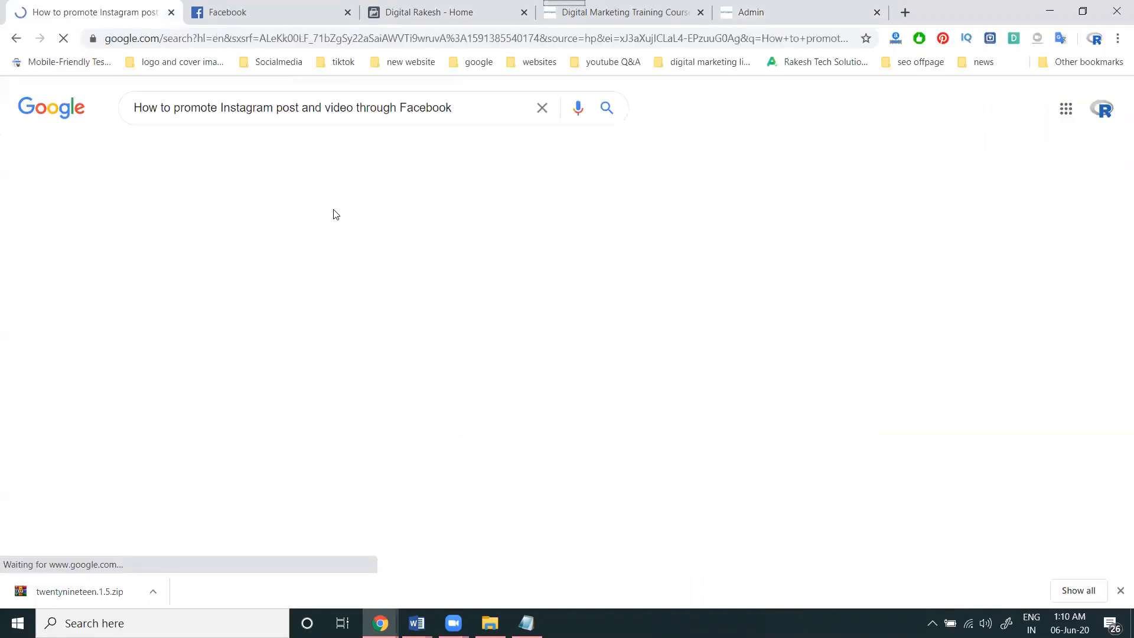
pyautogui.click(196, 150)
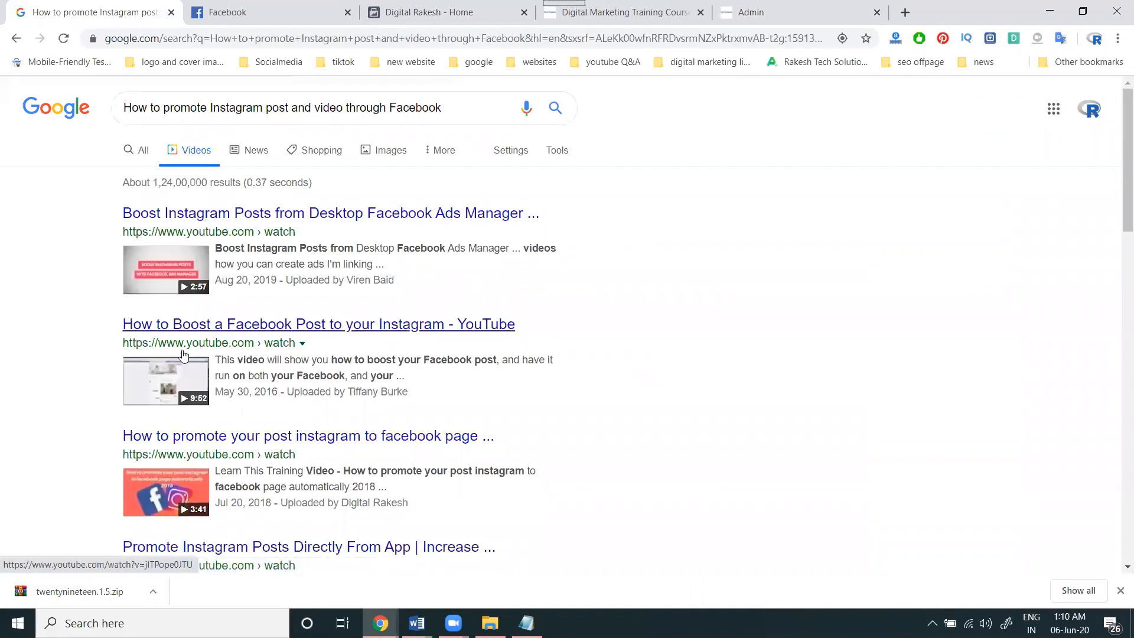
pyautogui.scroll(-3)
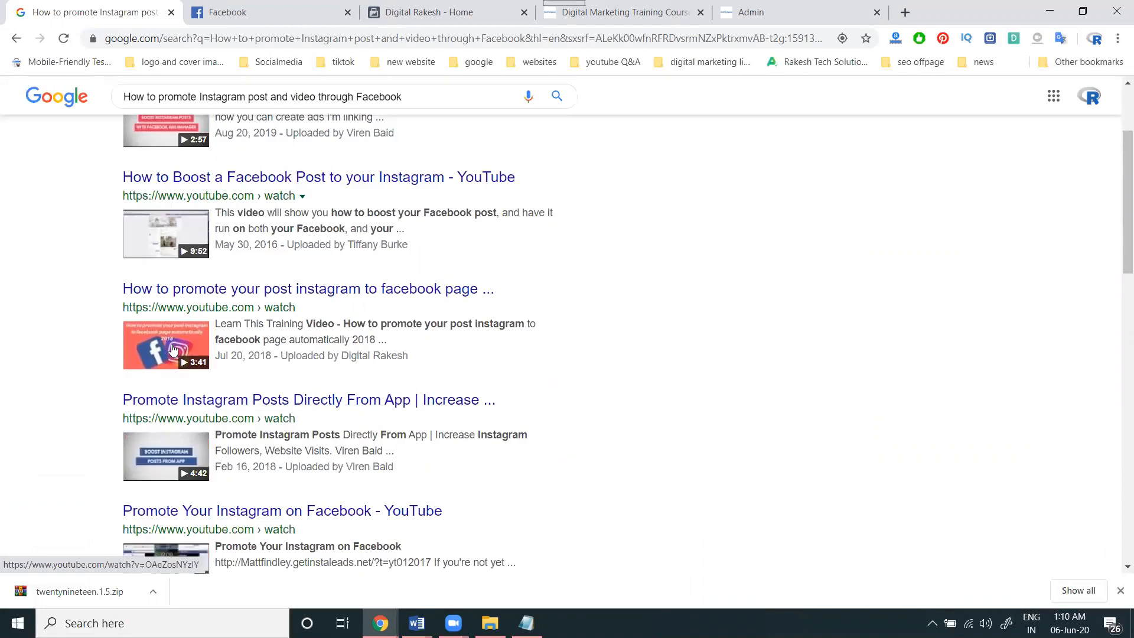
pyautogui.scroll(-3)
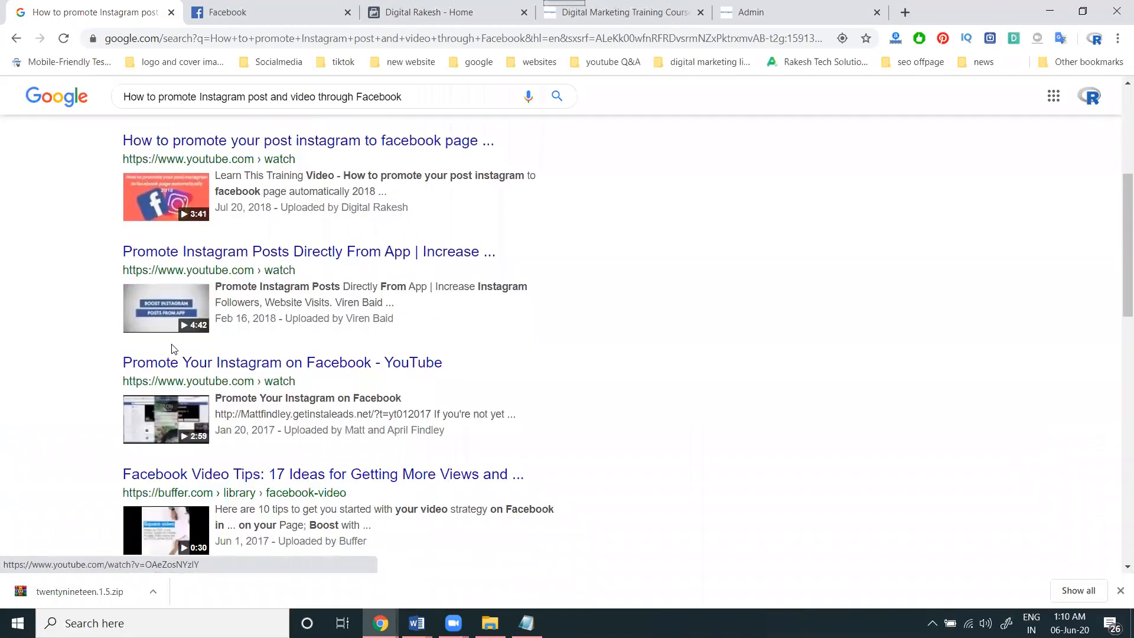
pyautogui.moveTo(620, 558)
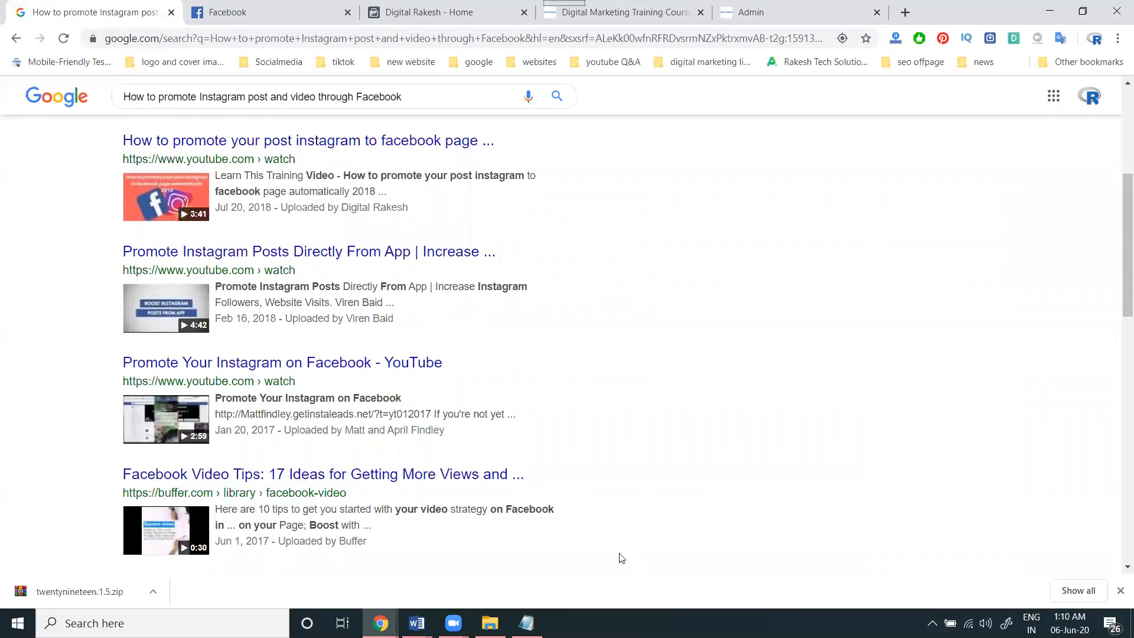
pyautogui.click(308, 140)
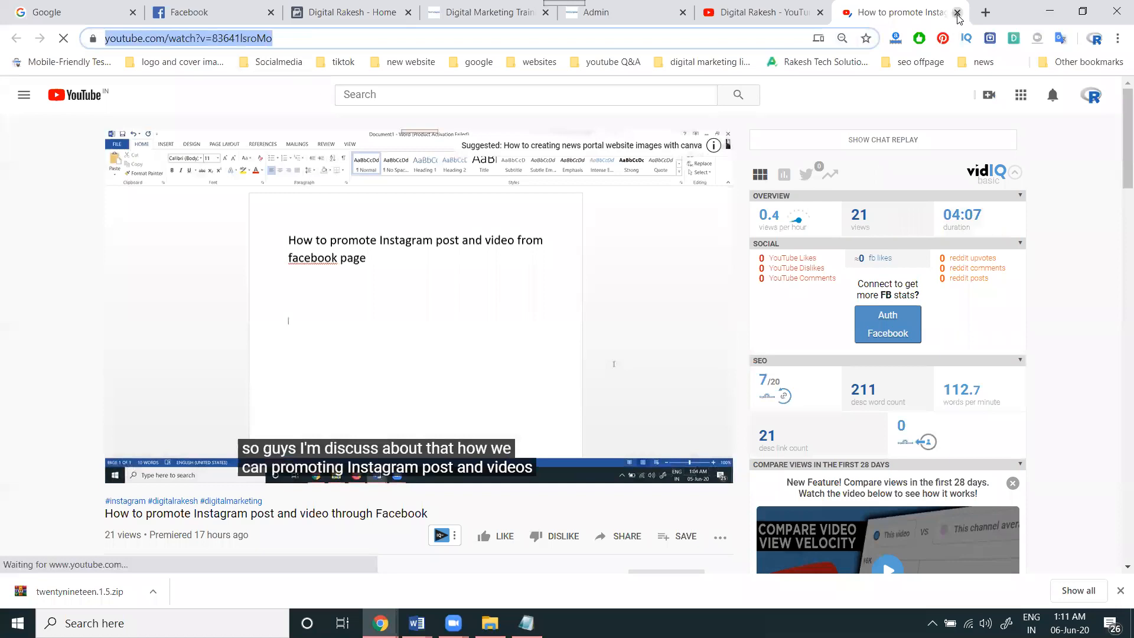
pyautogui.click(958, 12)
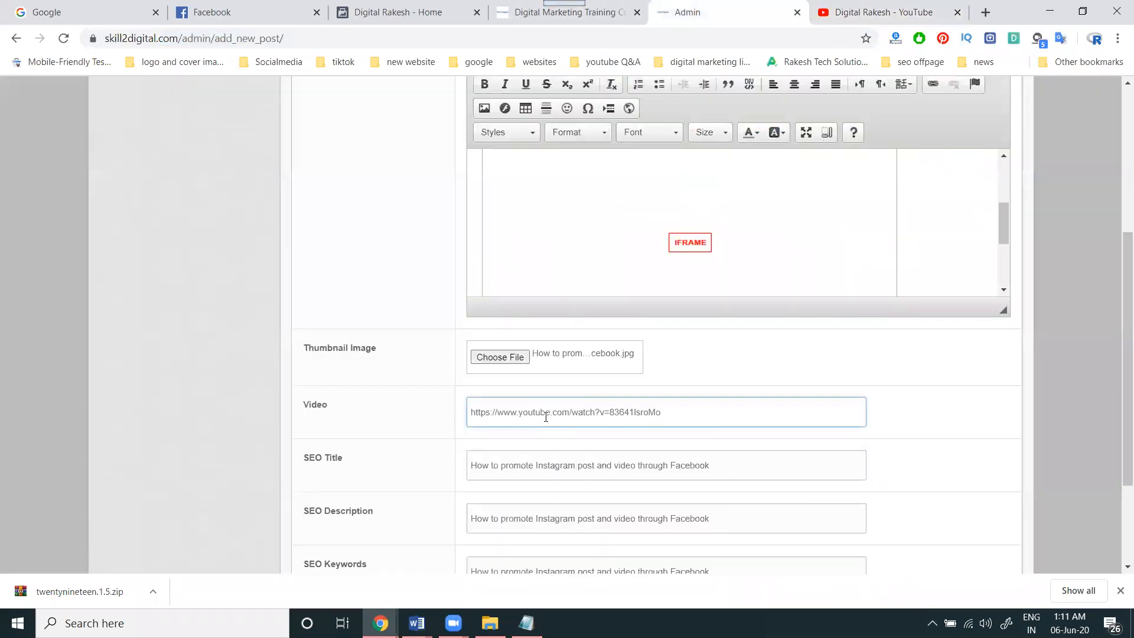
# Step: Submit the new post to the skill2digital site
pyautogui.scroll(-3)
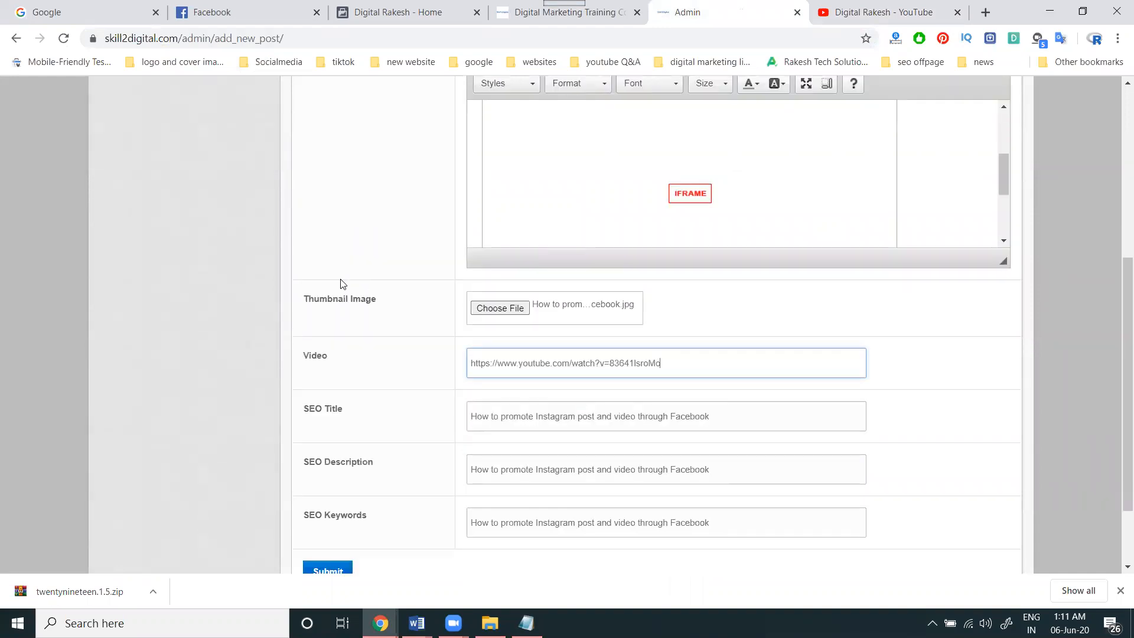
pyautogui.scroll(-3)
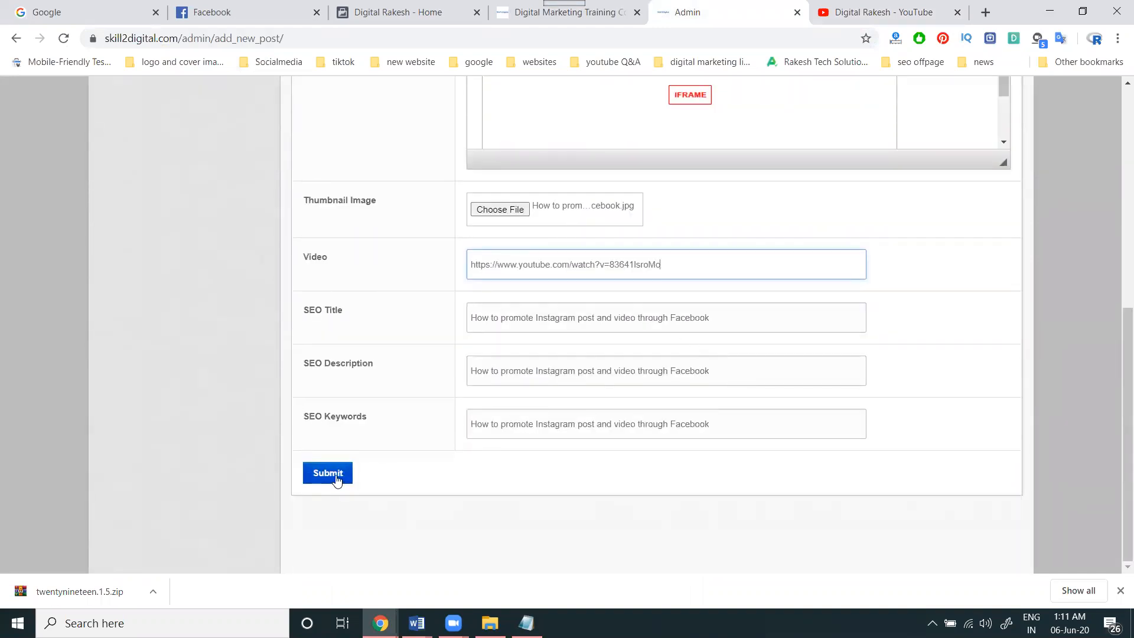
pyautogui.click(327, 473)
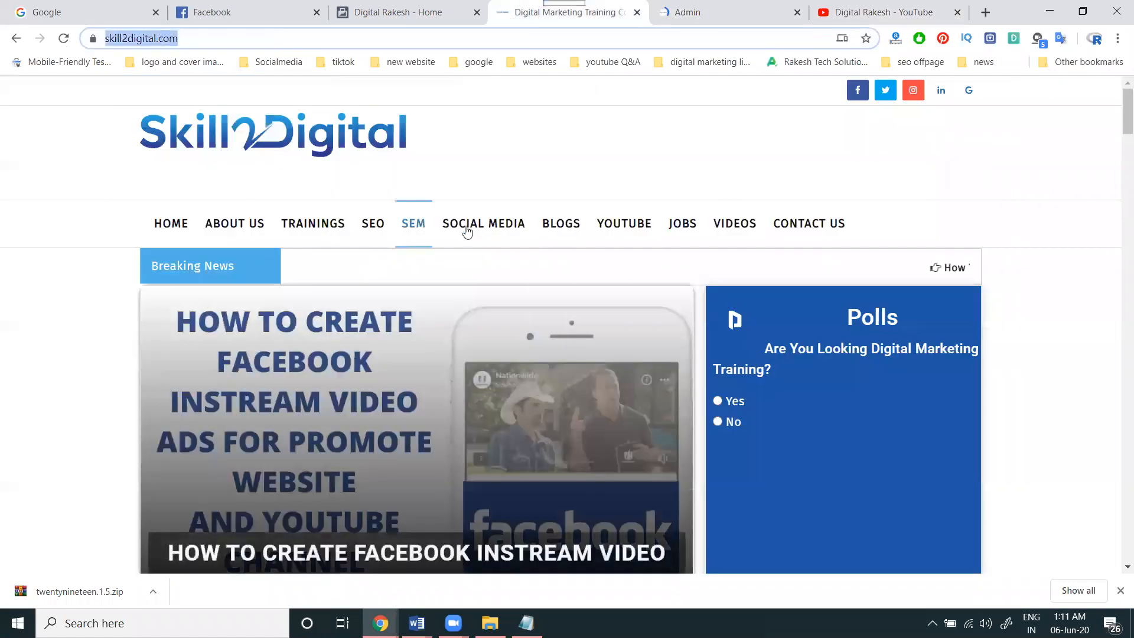
# Step: Open the newly published post on the live site and review its thumbnail, Facebook embed and YouTube video
pyautogui.click(483, 223)
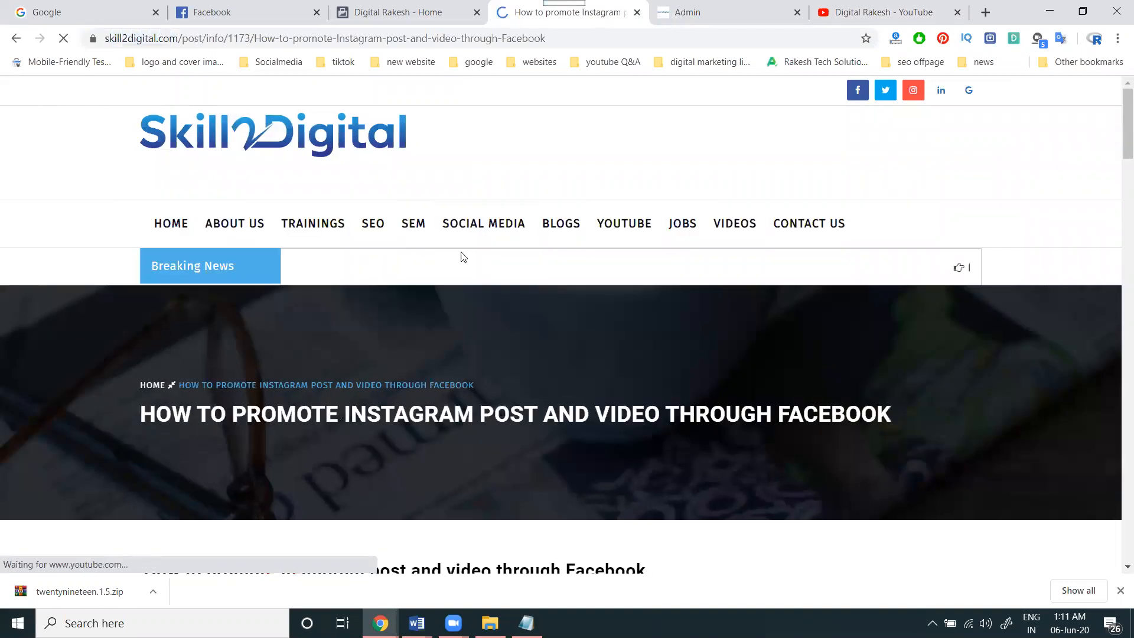
pyautogui.scroll(-3)
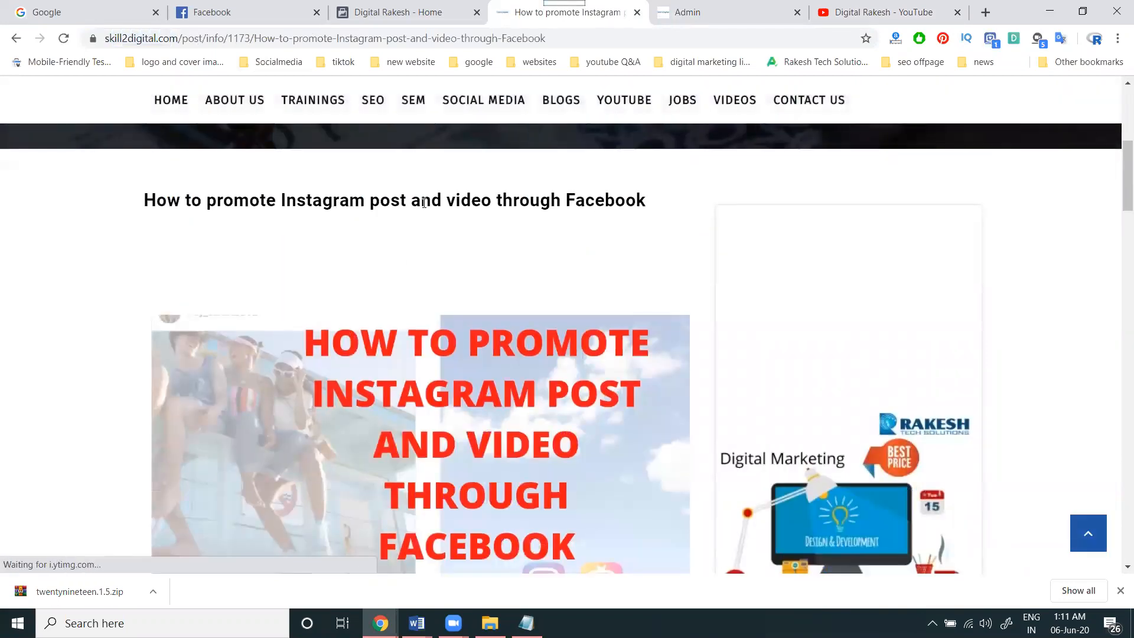
pyautogui.scroll(-3)
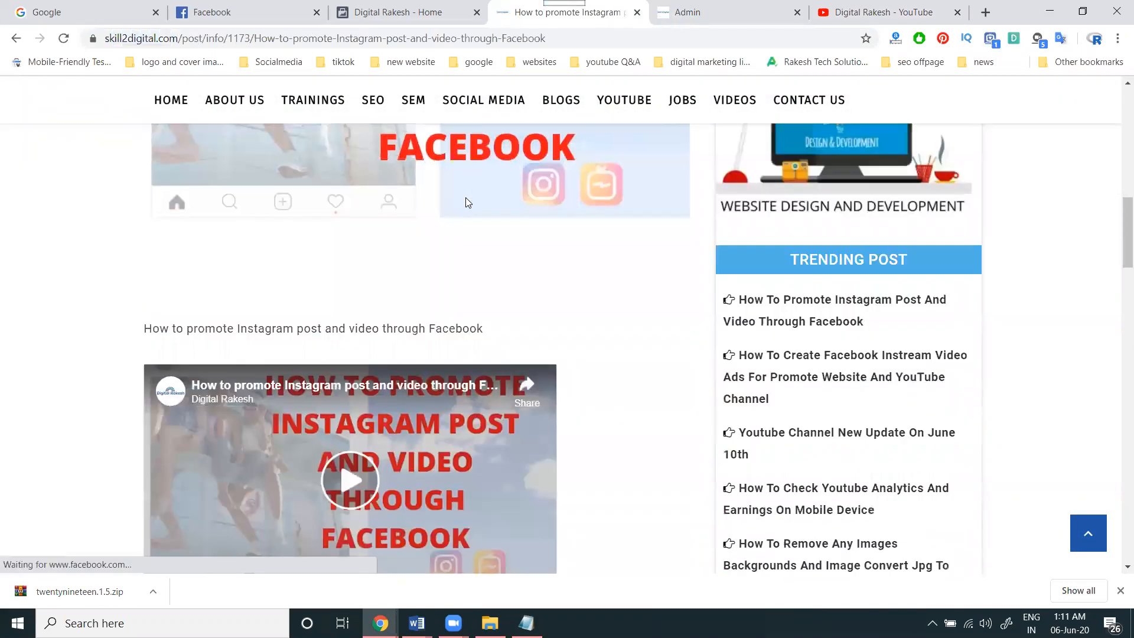
pyautogui.scroll(-3)
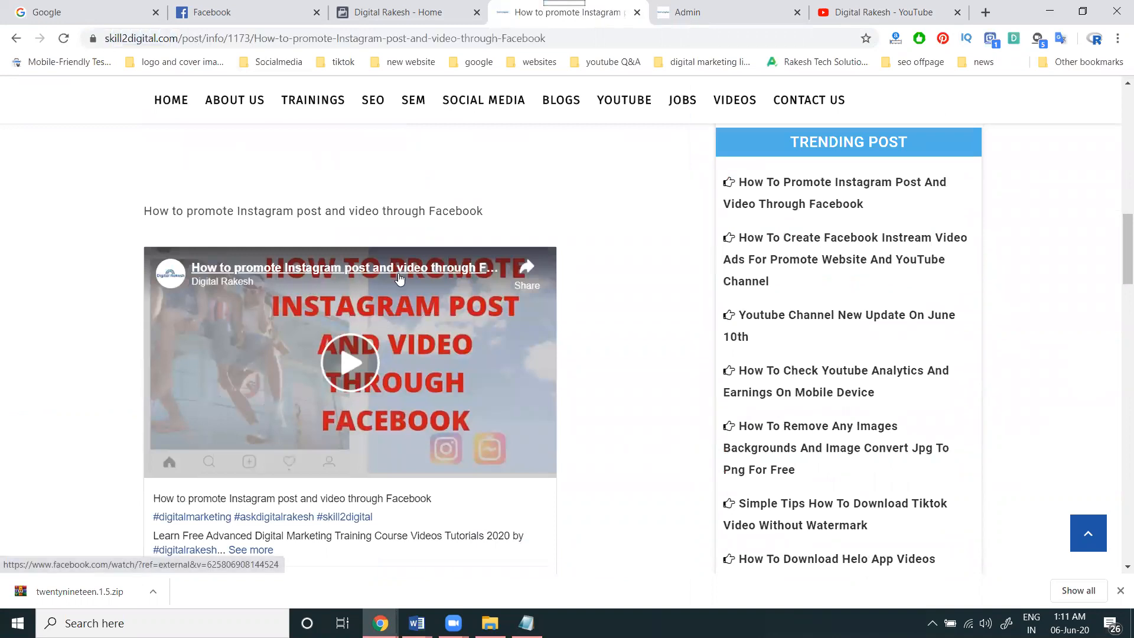
pyautogui.scroll(-3)
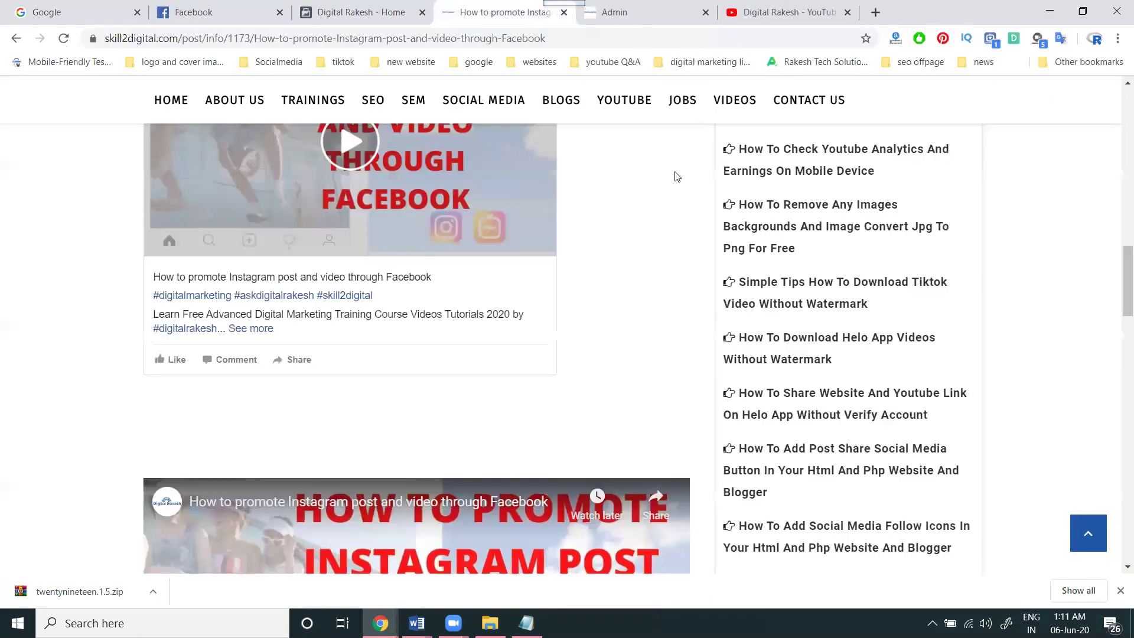
pyautogui.scroll(3)
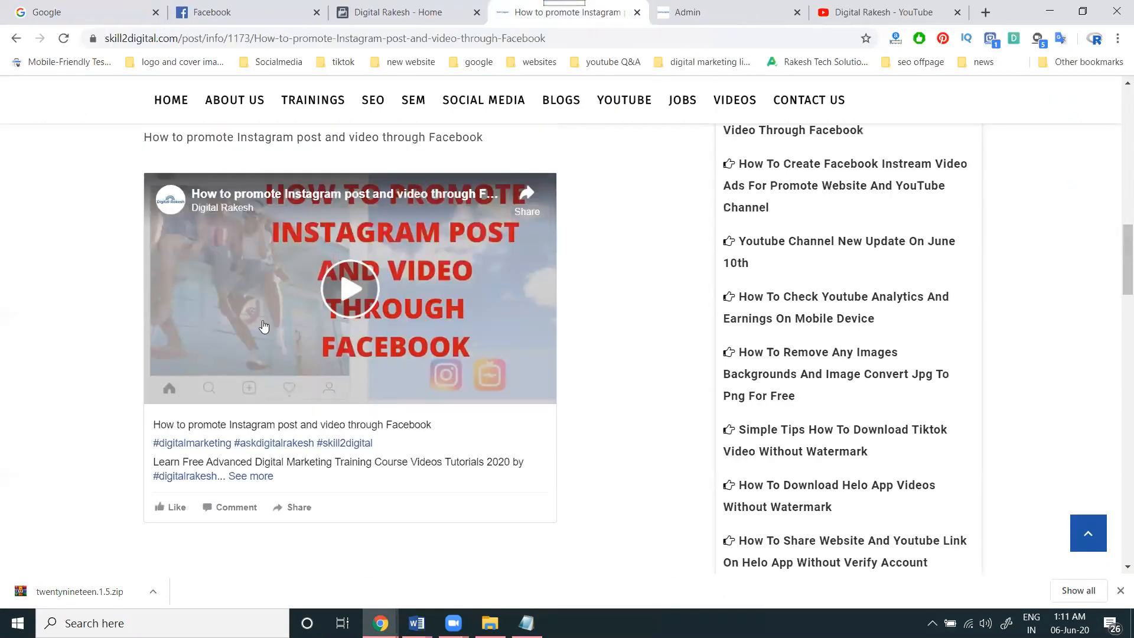
pyautogui.scroll(-3)
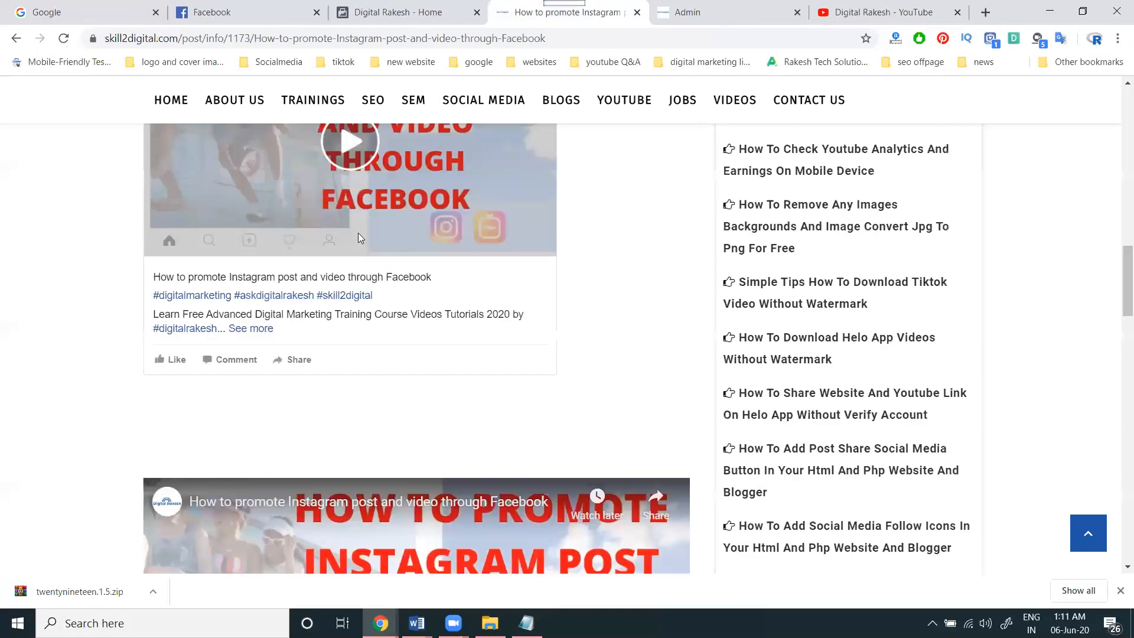
pyautogui.scroll(3)
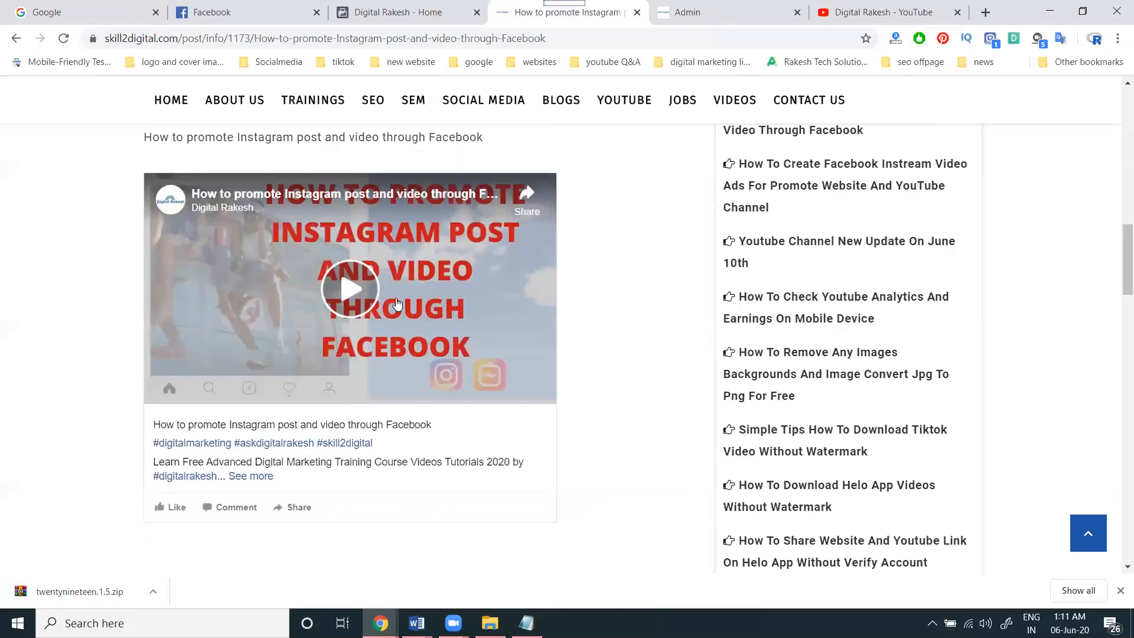
pyautogui.moveTo(223, 208)
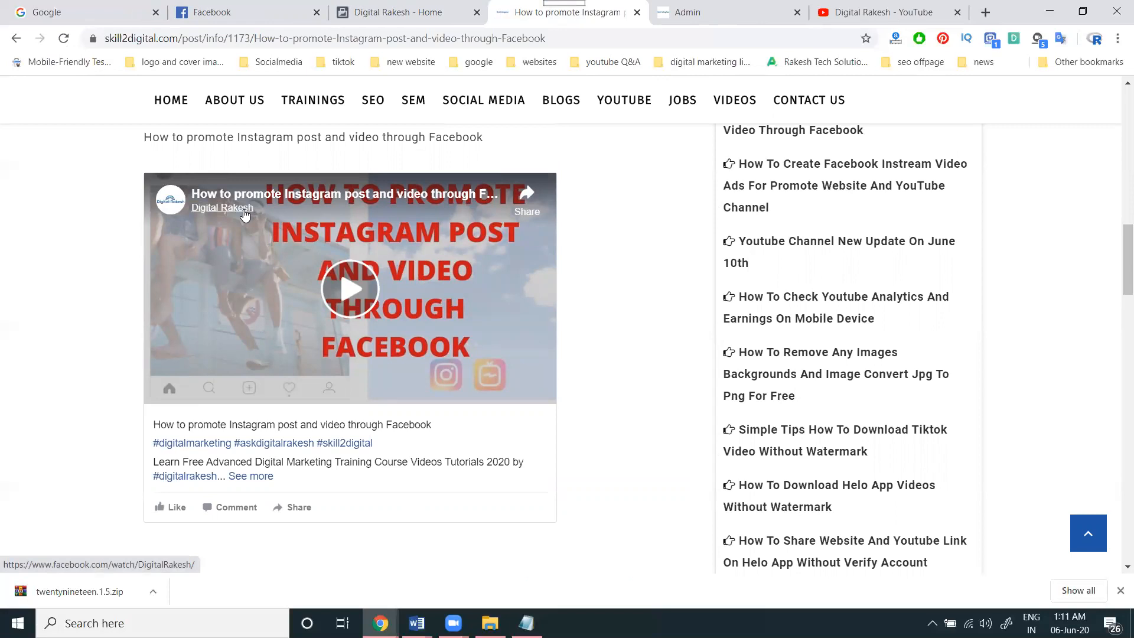
pyautogui.scroll(-3)
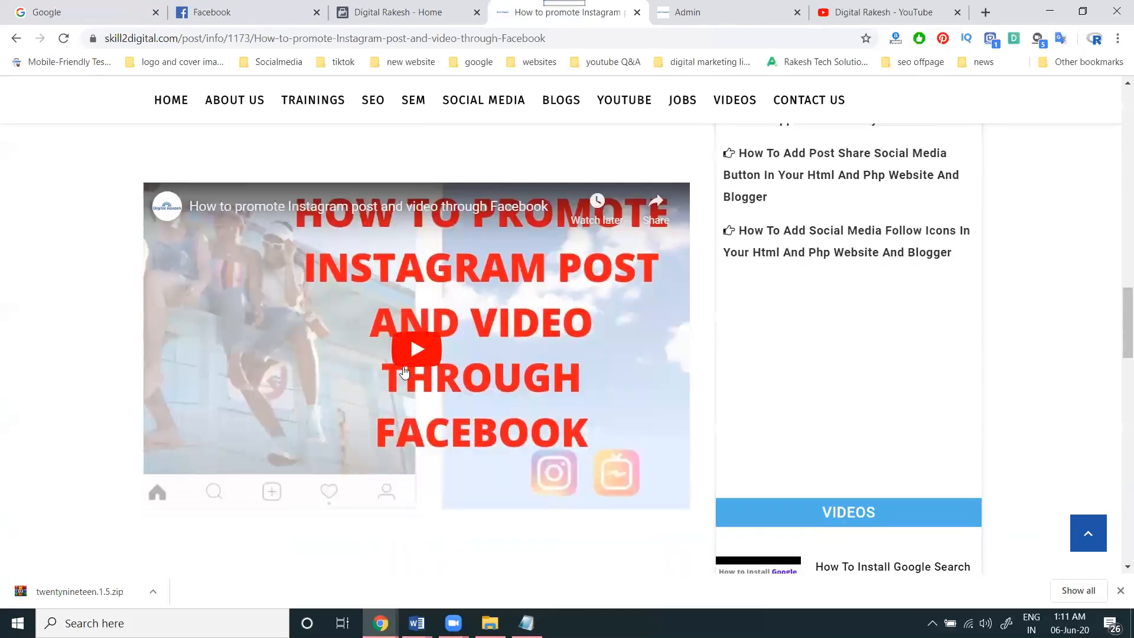
pyautogui.moveTo(372, 206)
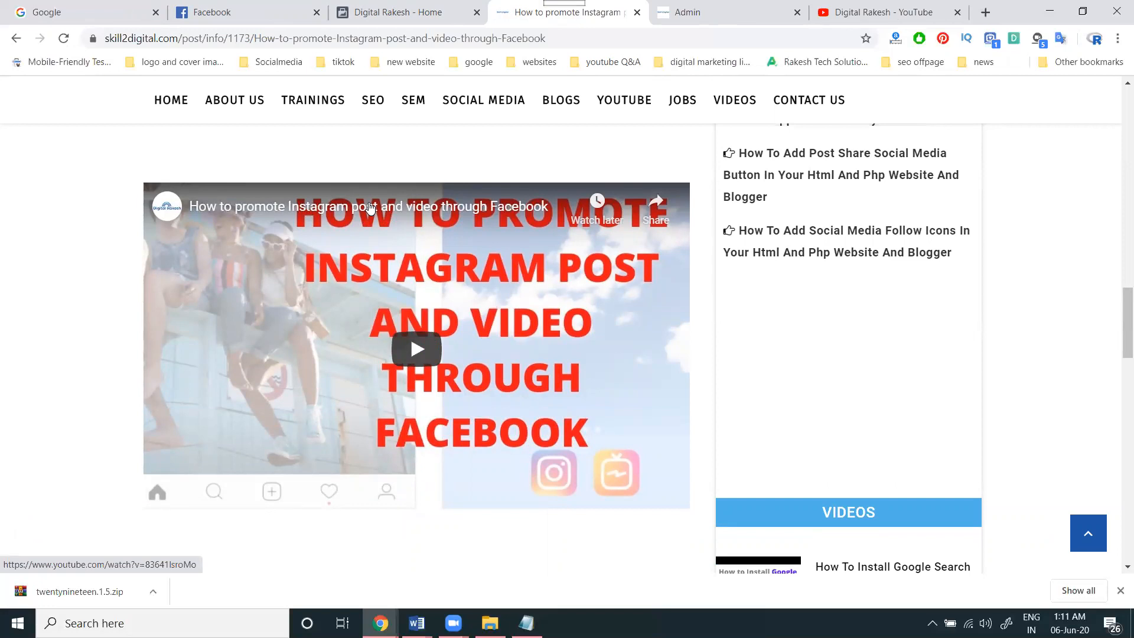
pyautogui.scroll(-3)
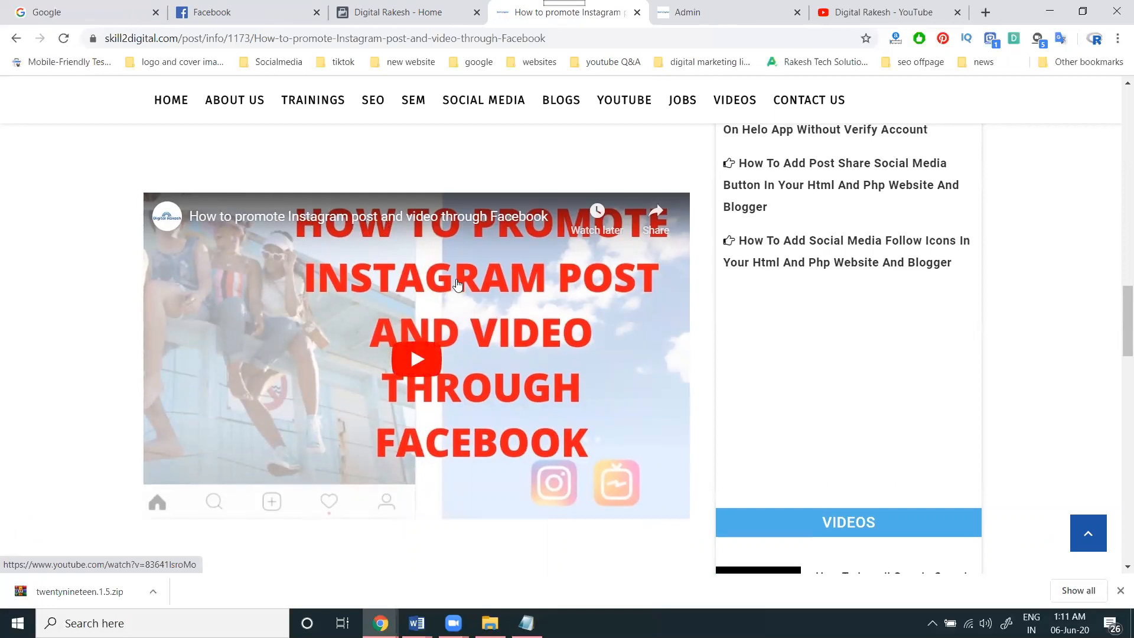
pyautogui.scroll(3)
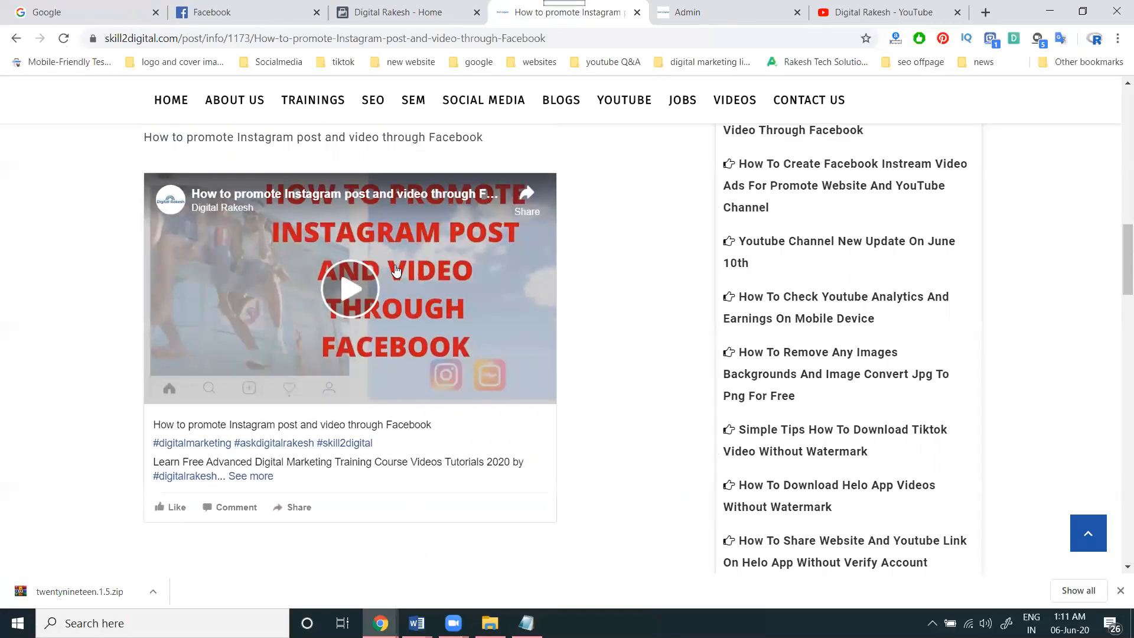
# Step: Play the embedded Facebook video and open its Facebook page in a new tab
pyautogui.click(350, 288)
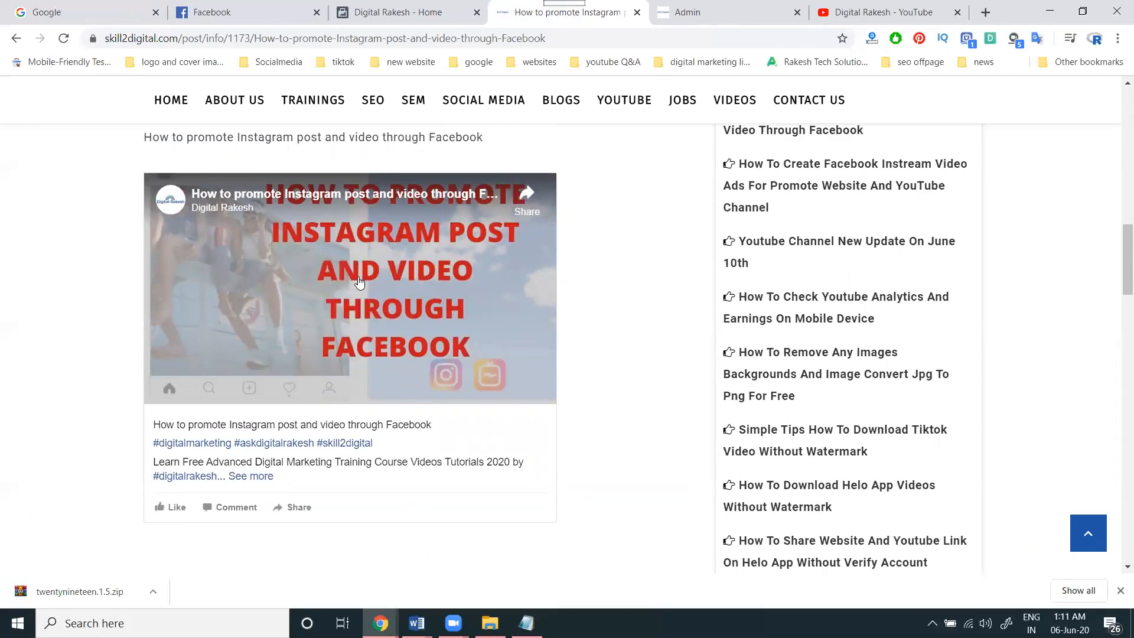
pyautogui.click(350, 288)
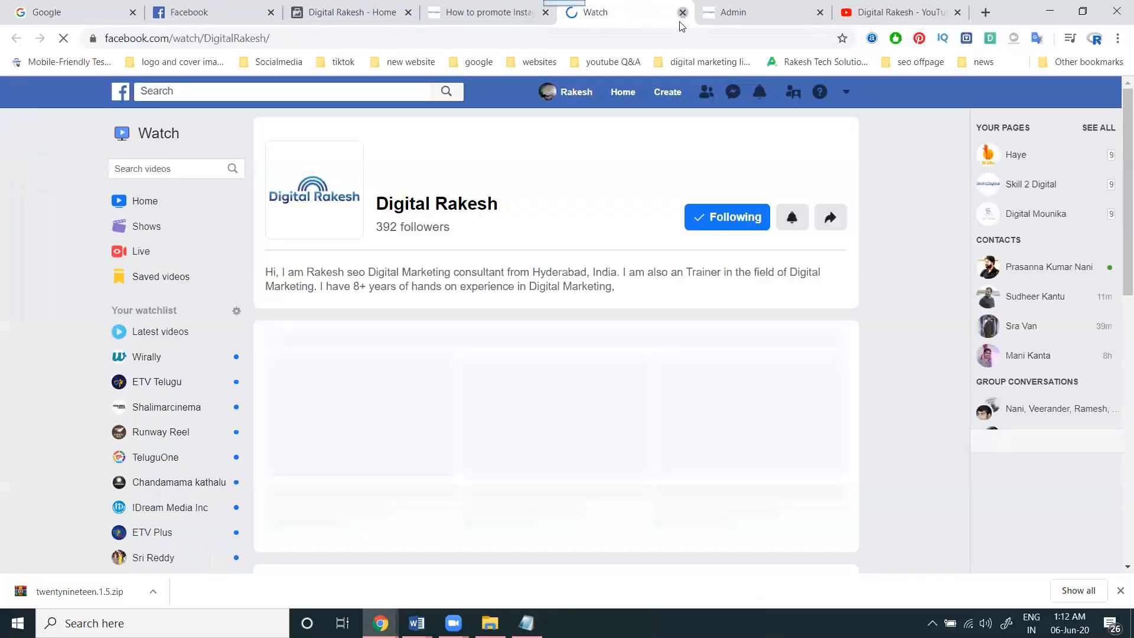
# Step: Close the Facebook Watch tab to return to the published post with its video playing
pyautogui.click(680, 12)
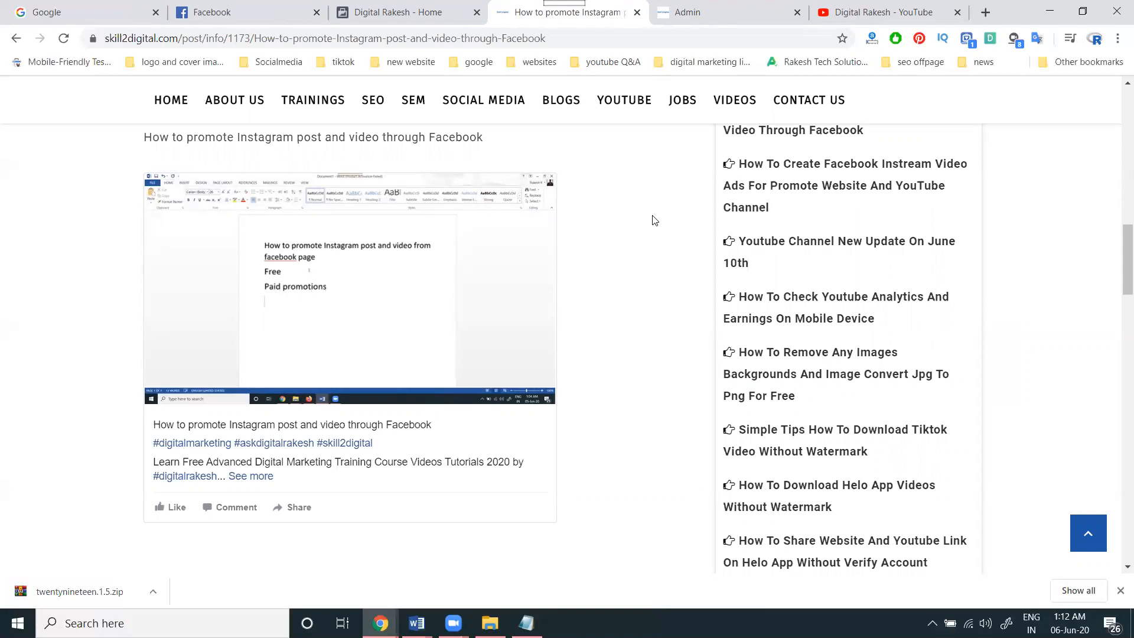
# Step: On the Facebook page, close the embed dialog and view then dismiss the video's URL
pyautogui.click(392, 12)
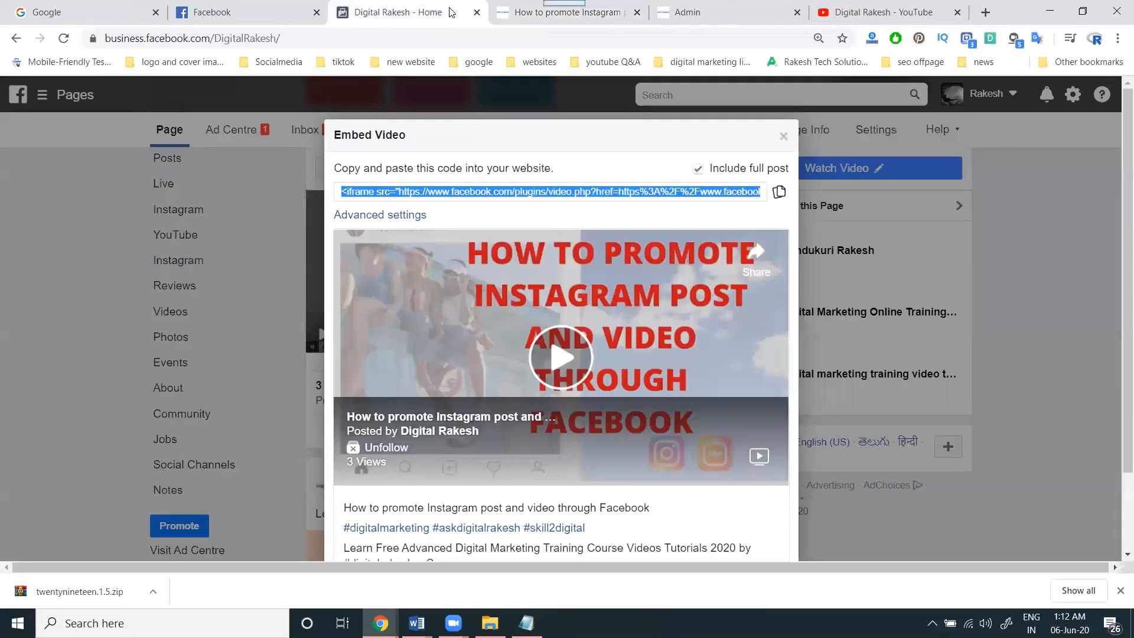
pyautogui.click(784, 135)
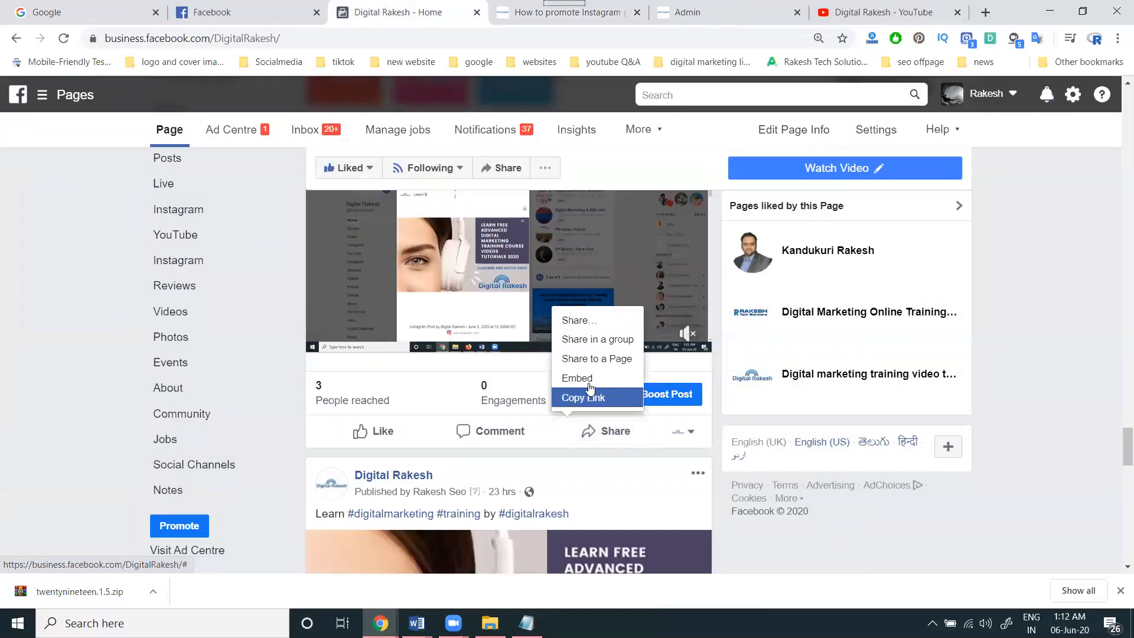
pyautogui.moveTo(576, 378)
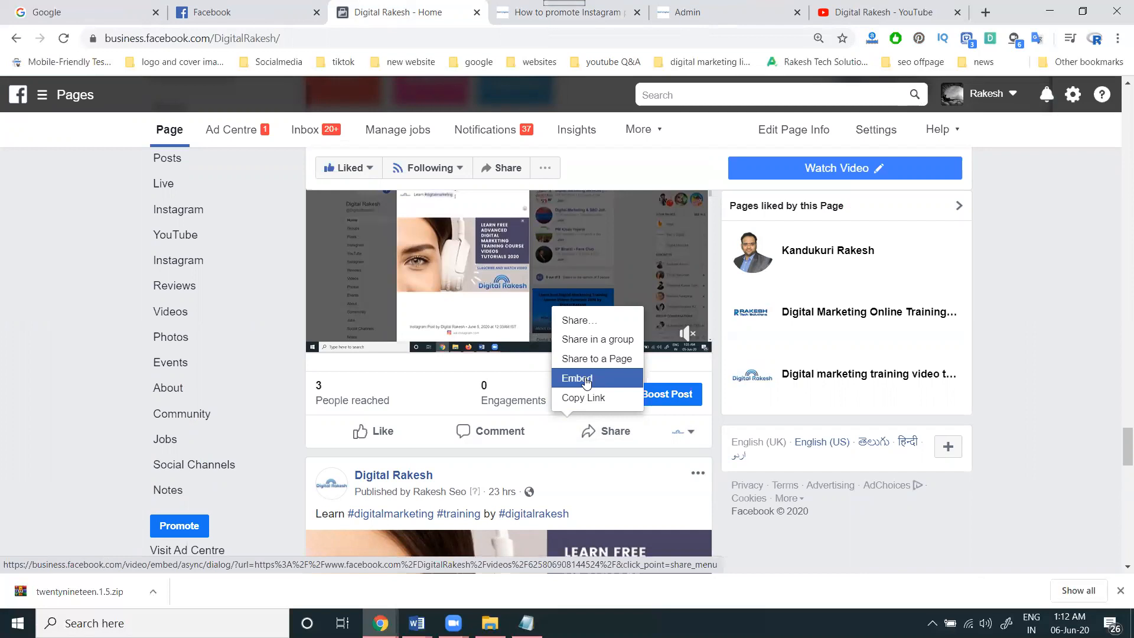
pyautogui.moveTo(649, 441)
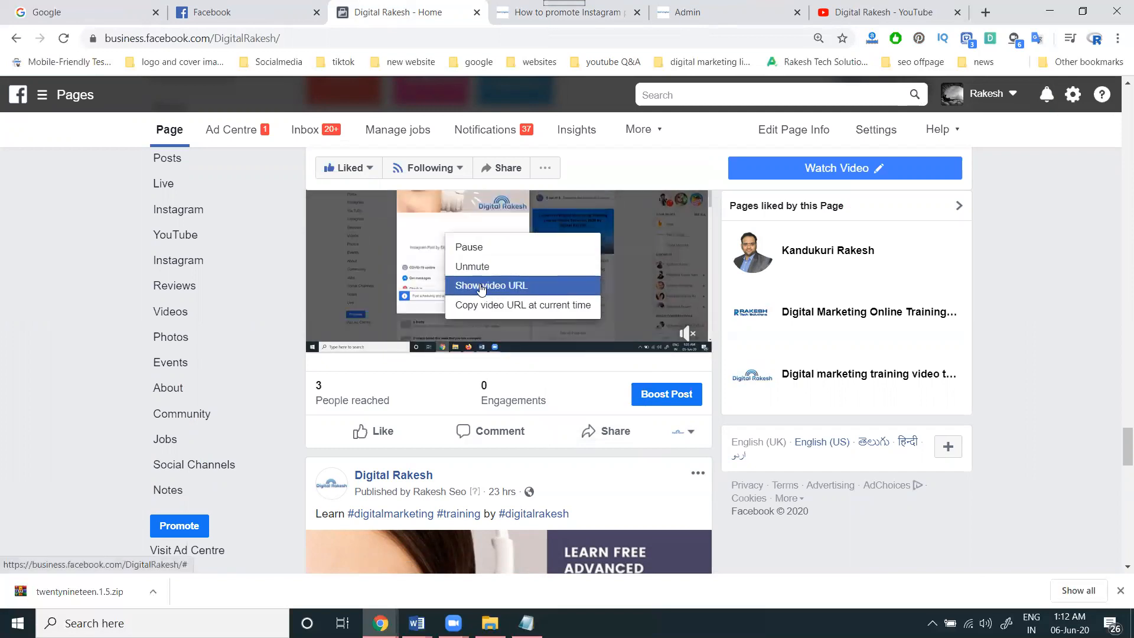
pyautogui.click(492, 285)
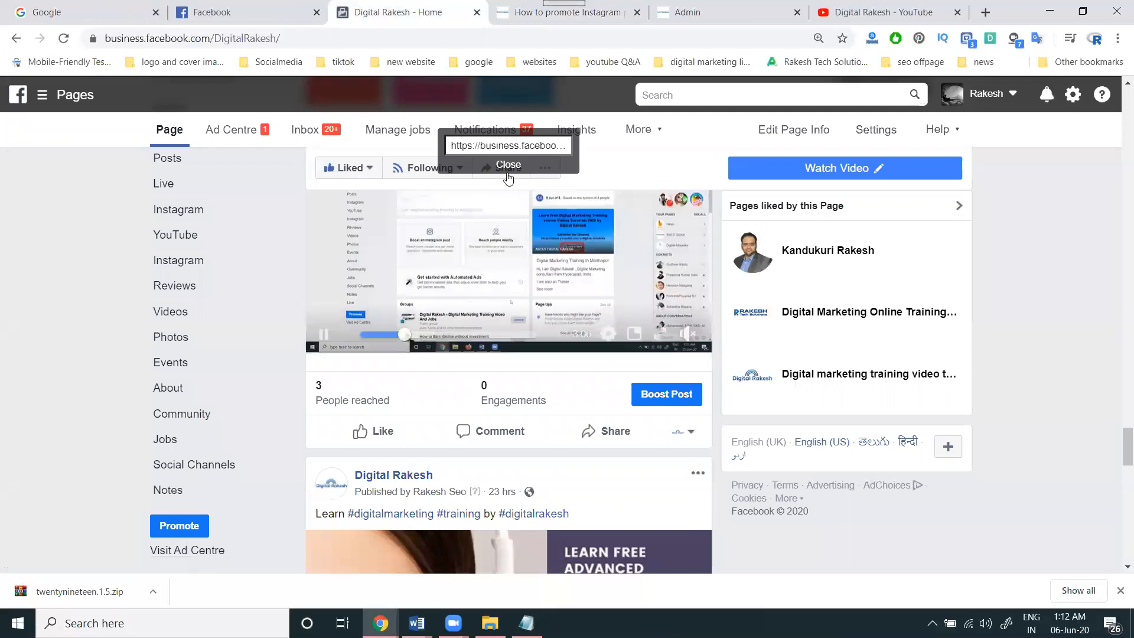
pyautogui.click(610, 431)
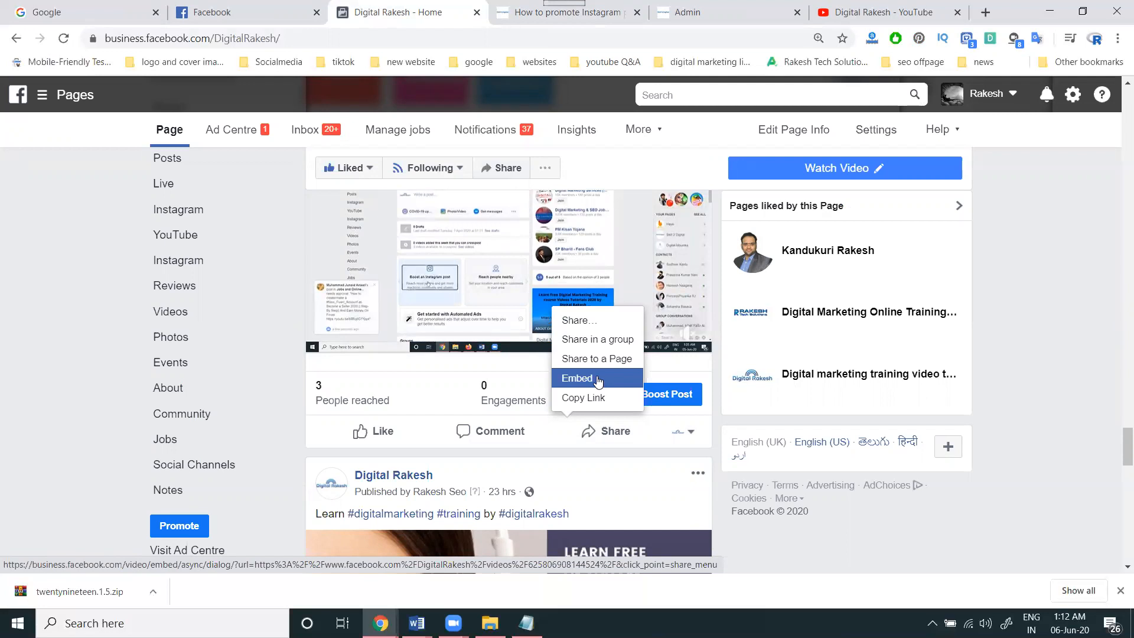
# Step: View the video's embed code with Include full post toggled off, then return to the published post
pyautogui.click(575, 378)
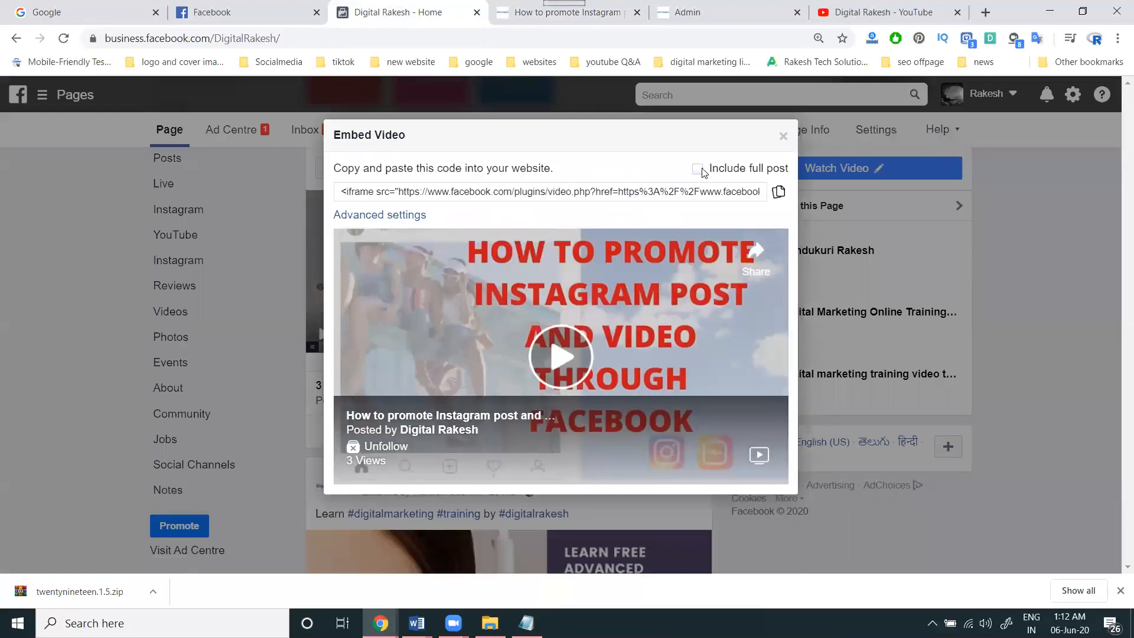
pyautogui.click(697, 168)
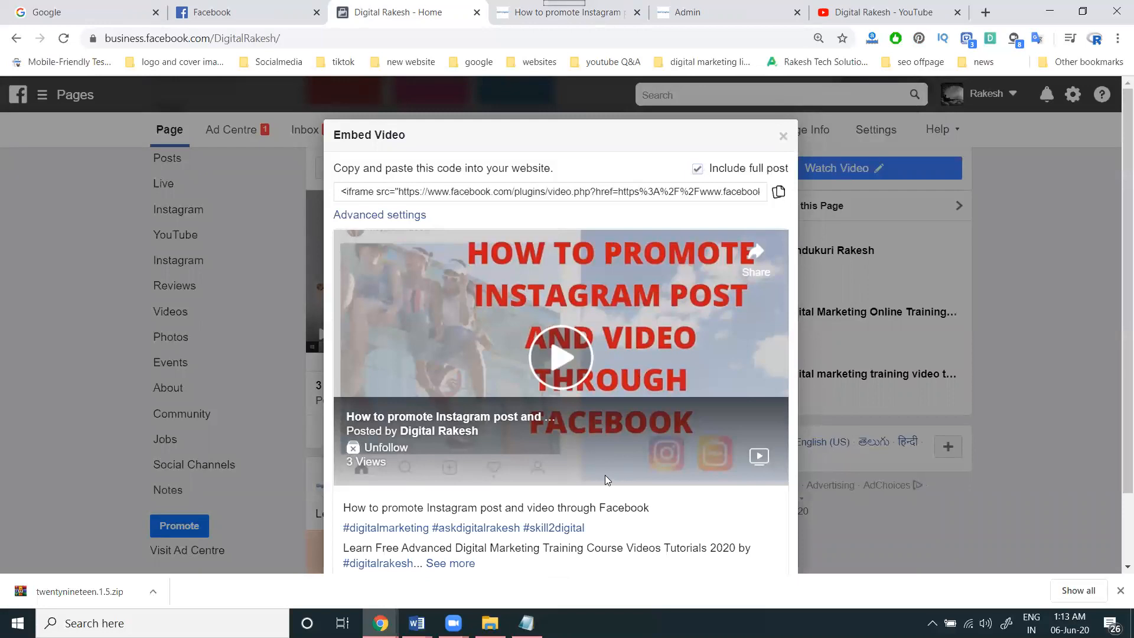
pyautogui.click(696, 167)
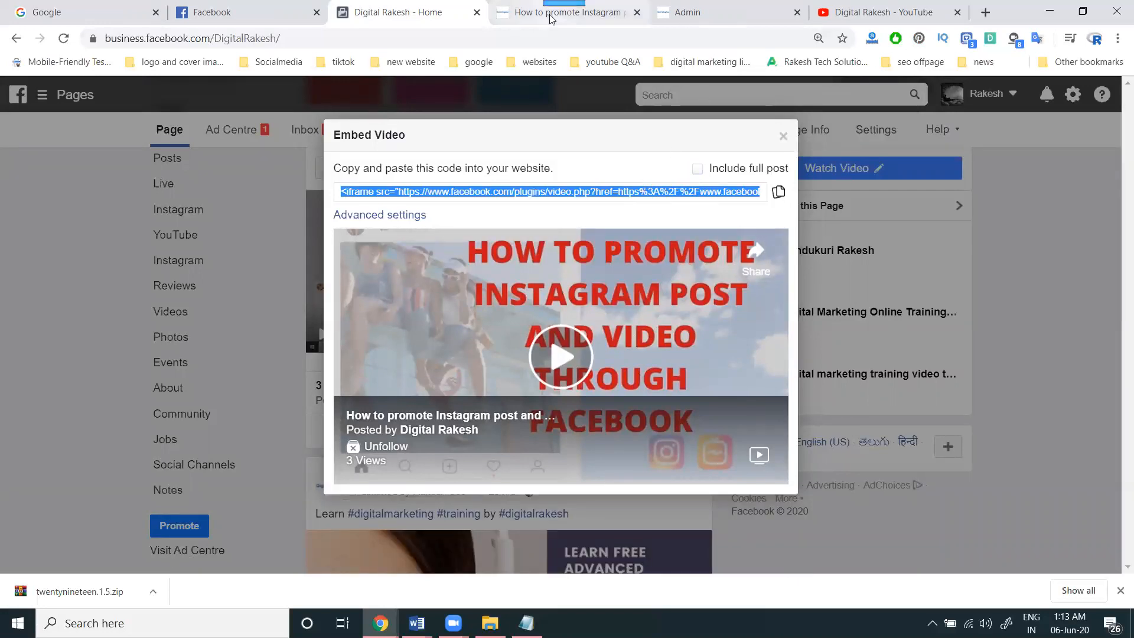
pyautogui.click(568, 12)
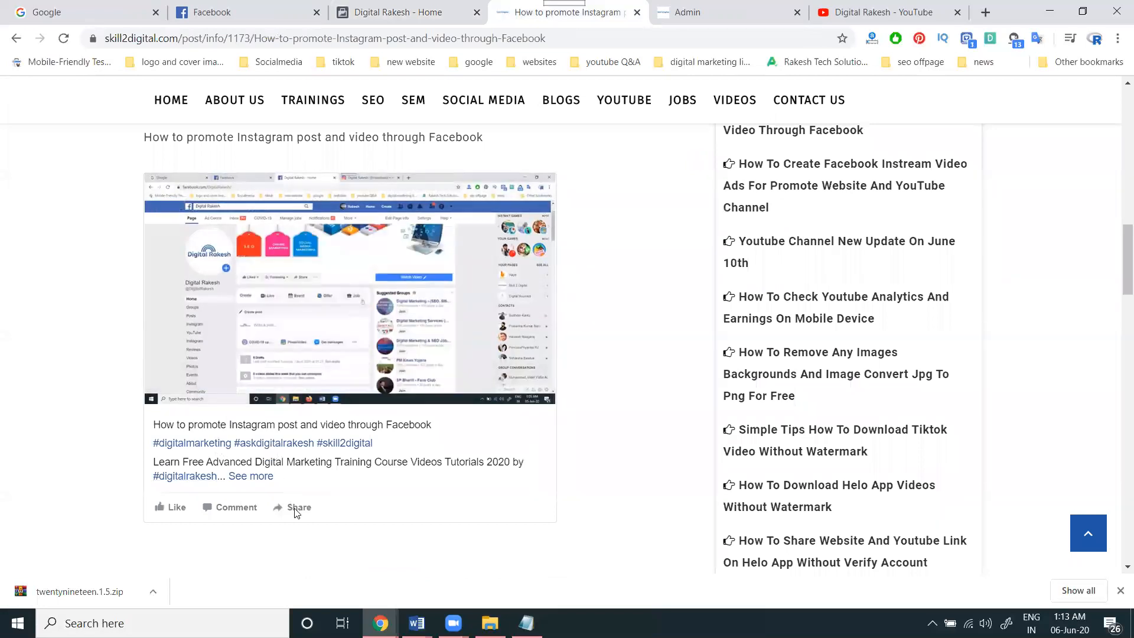
pyautogui.scroll(-3)
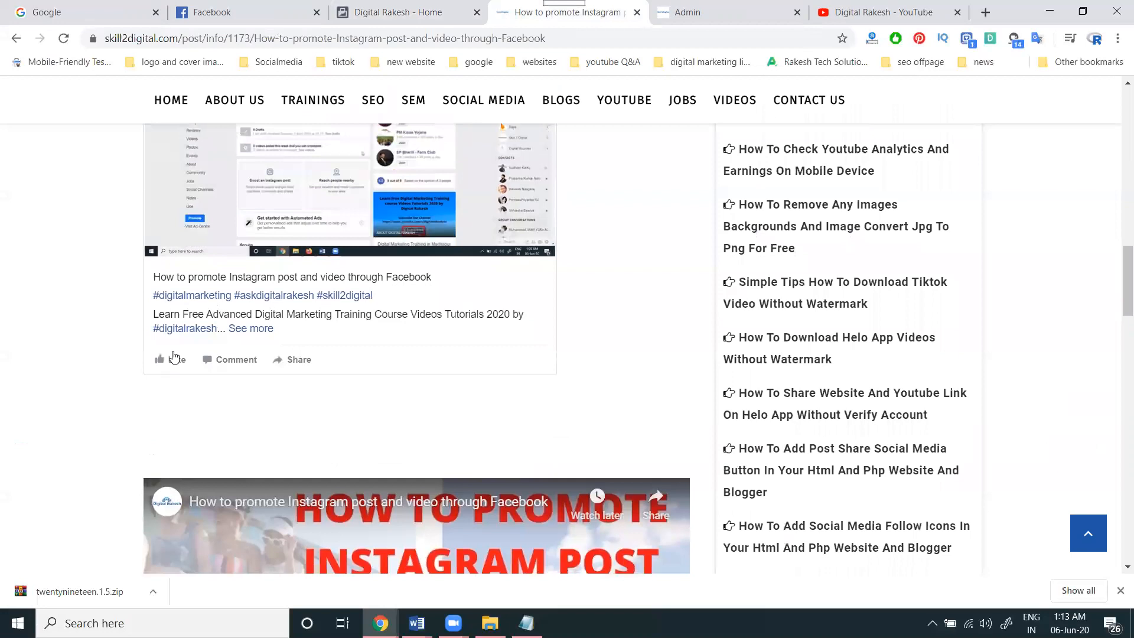
pyautogui.click(167, 359)
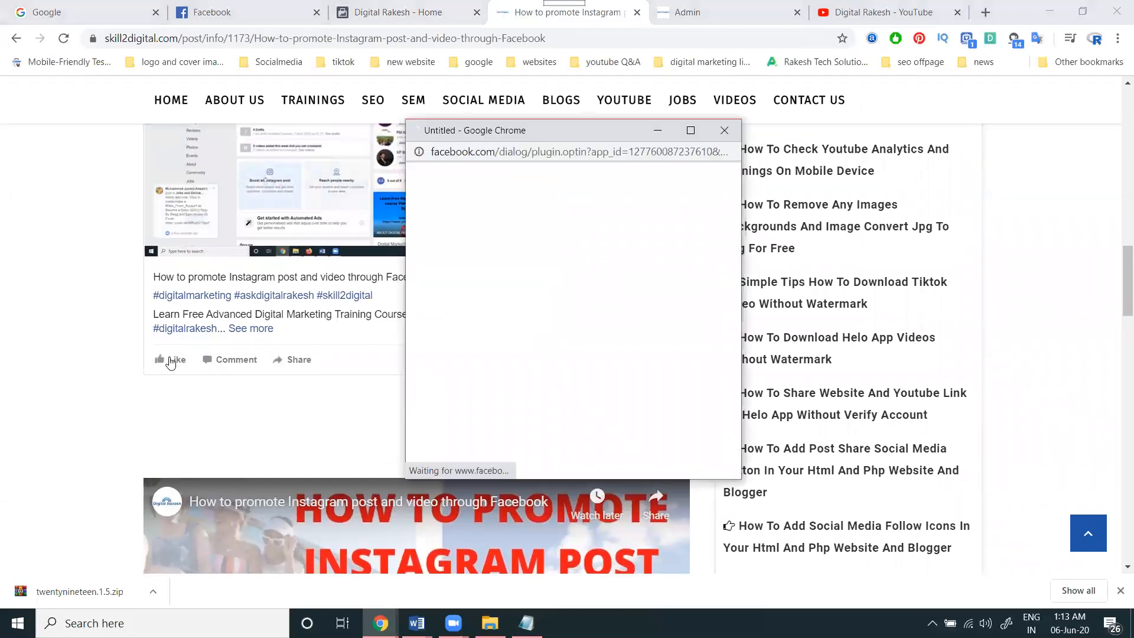
pyautogui.click(724, 130)
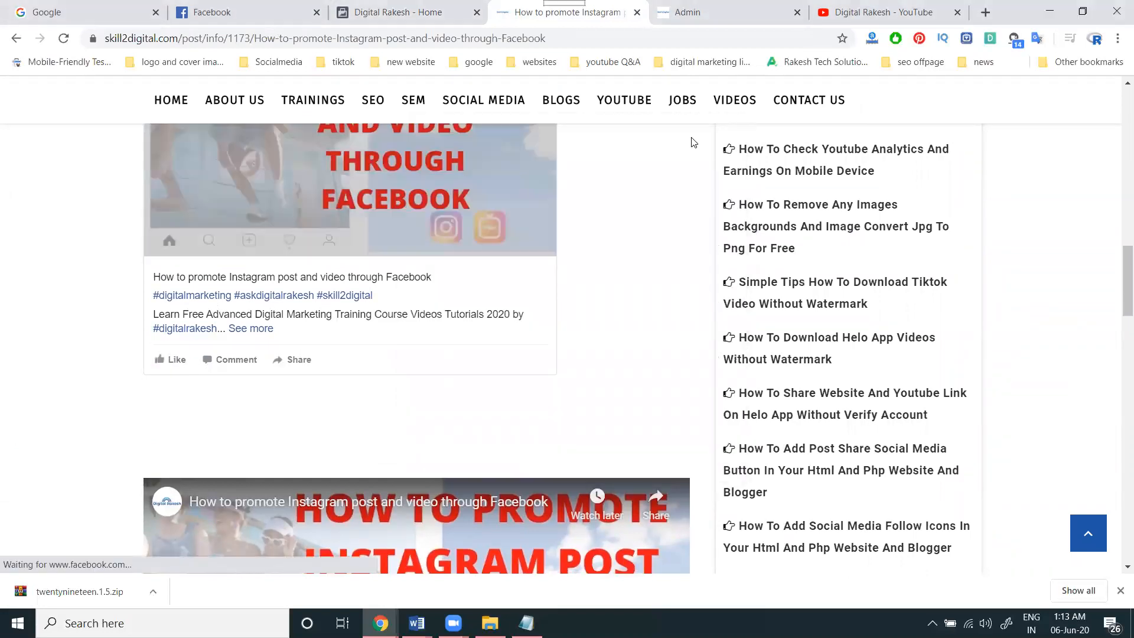